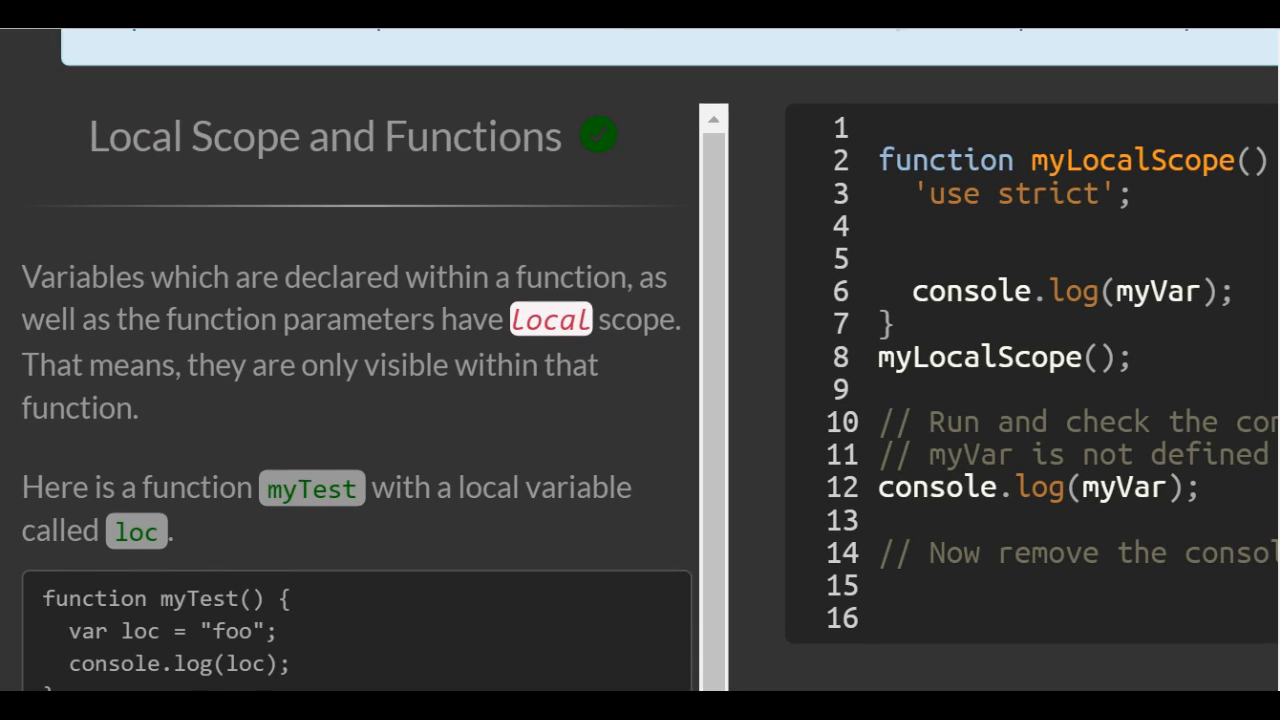
pyautogui.moveTo(172, 140)
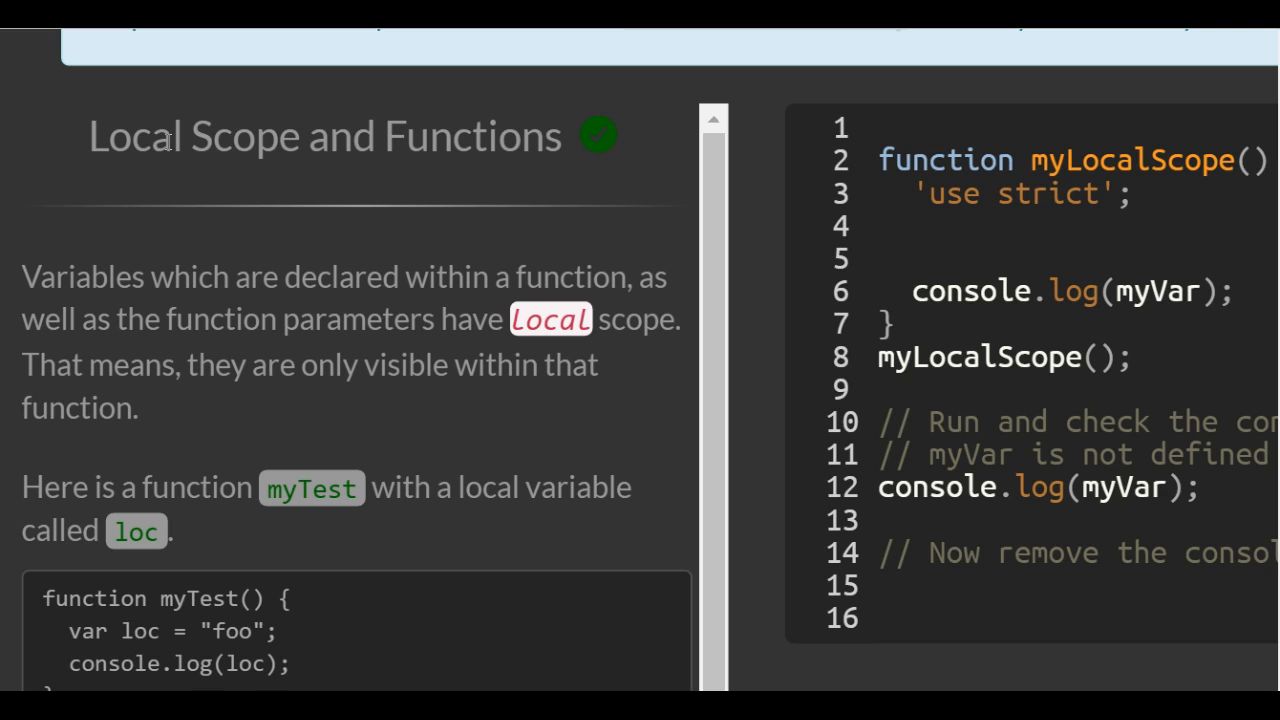
# Review the example code, highlighting the whole body of the myTest function.
pyautogui.scroll(-3)
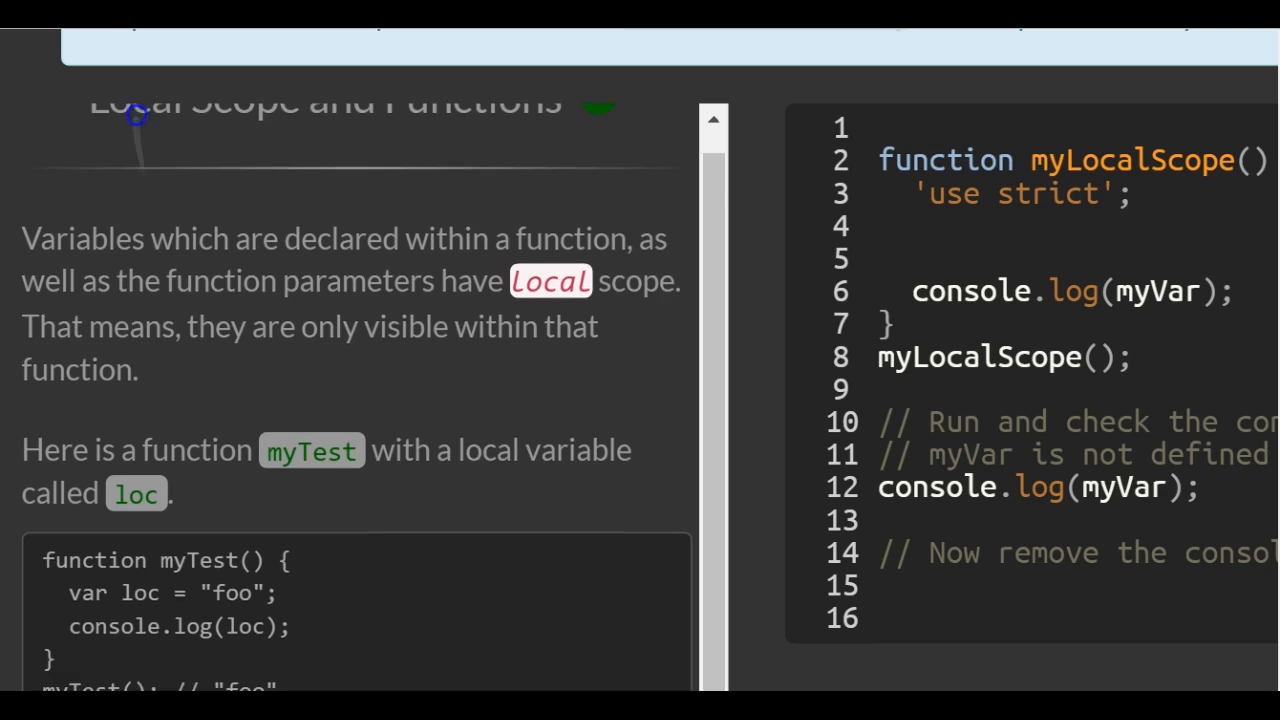
pyautogui.scroll(-3)
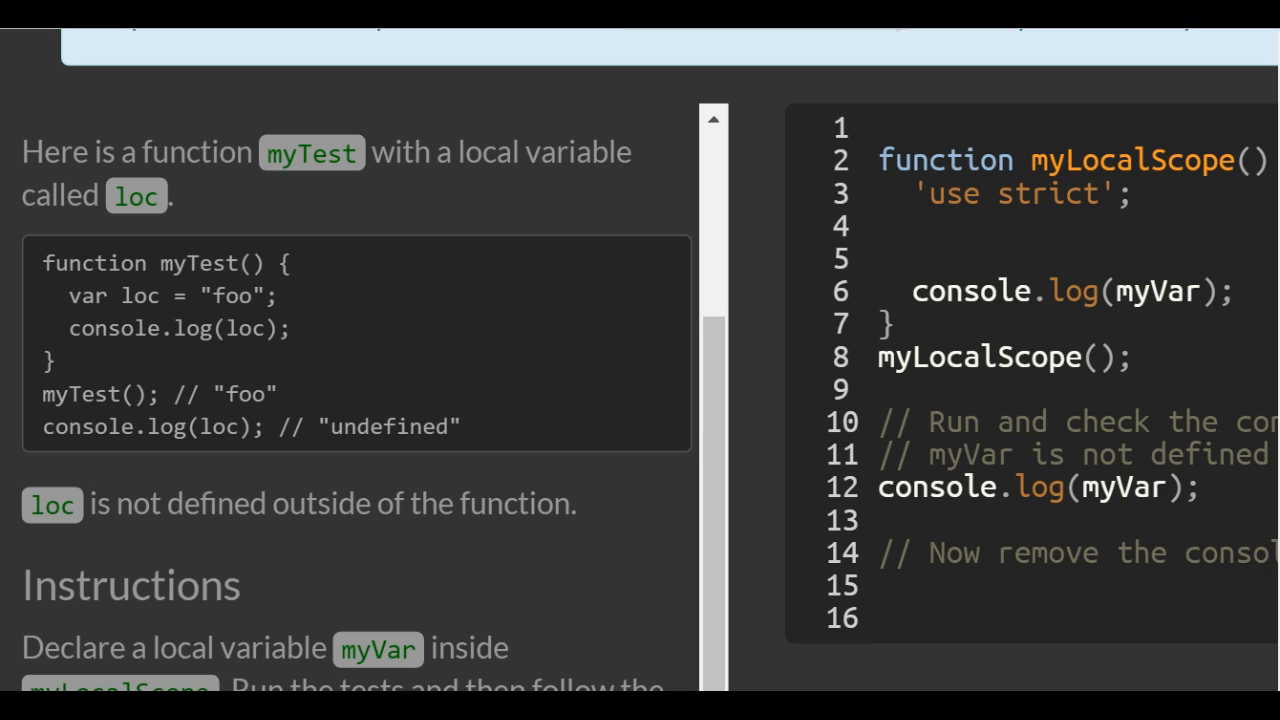
pyautogui.moveTo(52, 294)
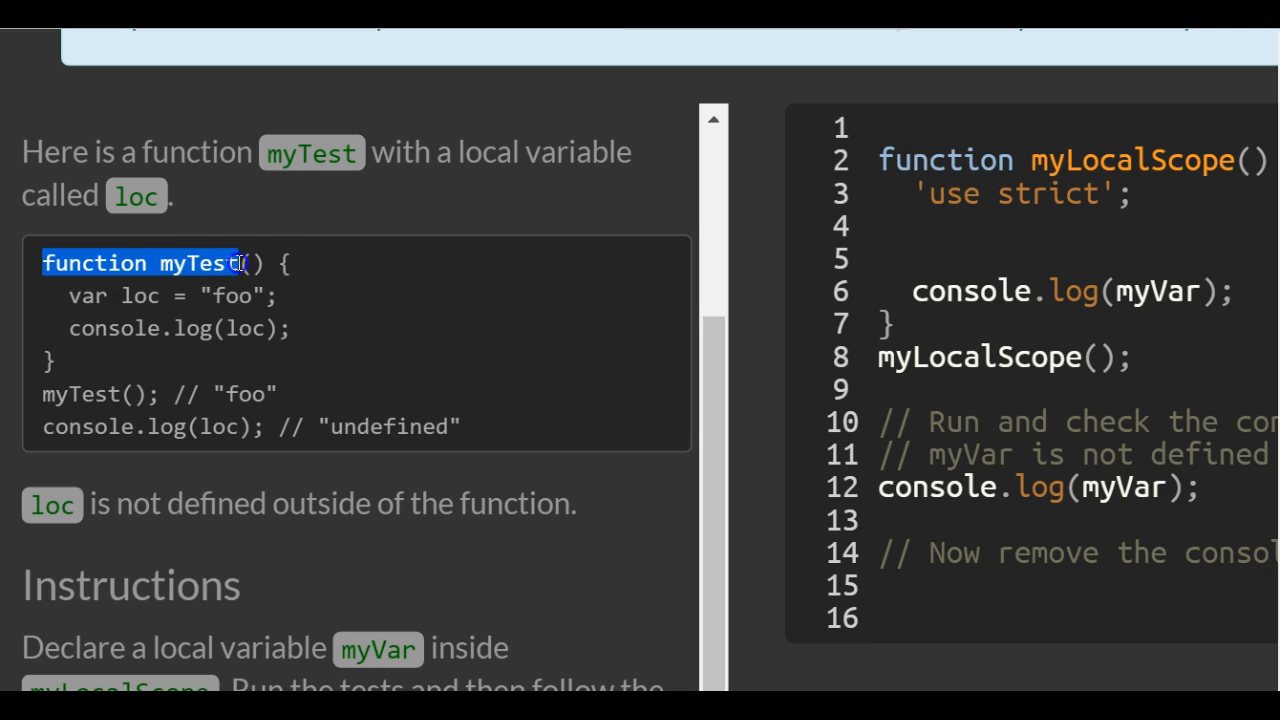
pyautogui.click(288, 264)
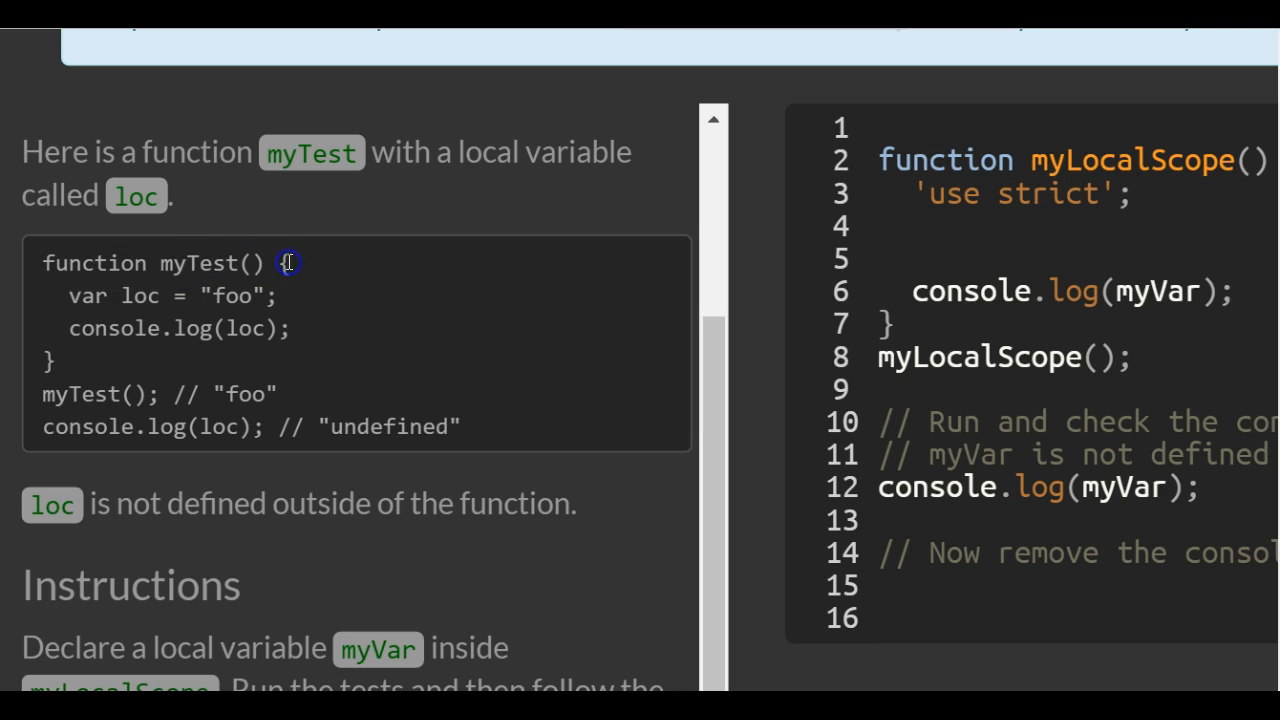
pyautogui.moveTo(290, 262); pyautogui.dragTo(296, 328)
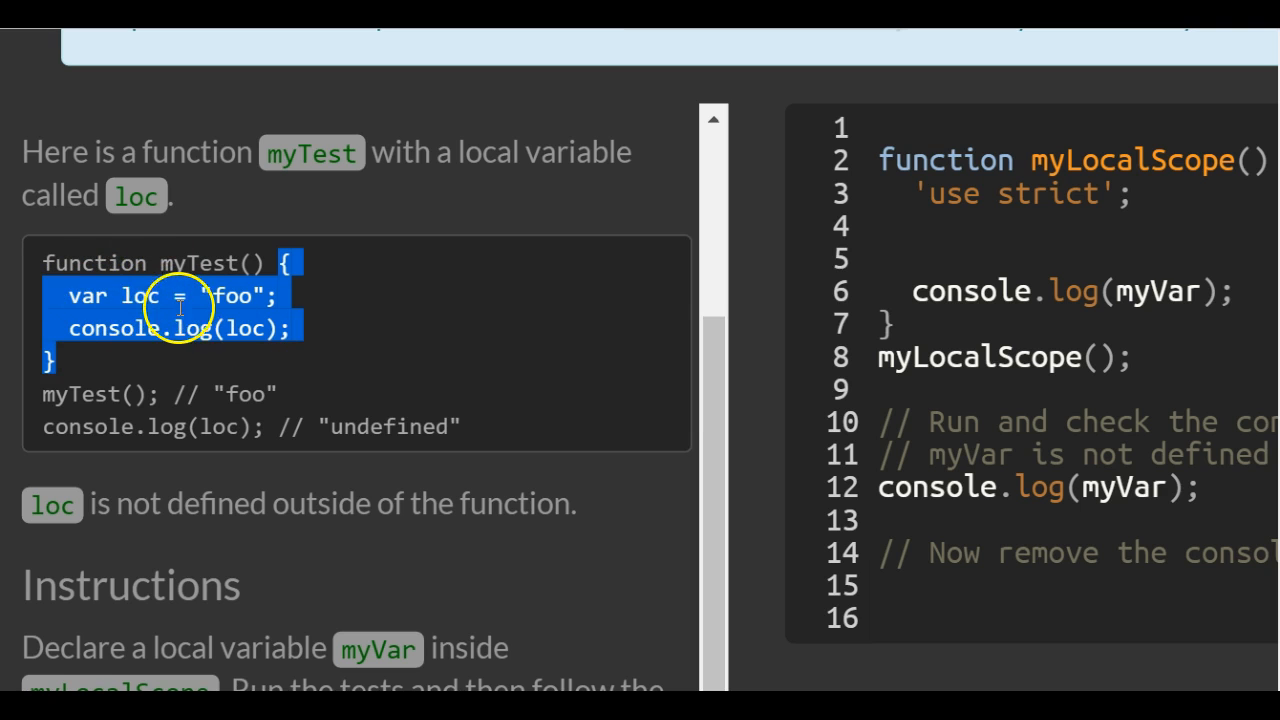
pyautogui.moveTo(136, 304)
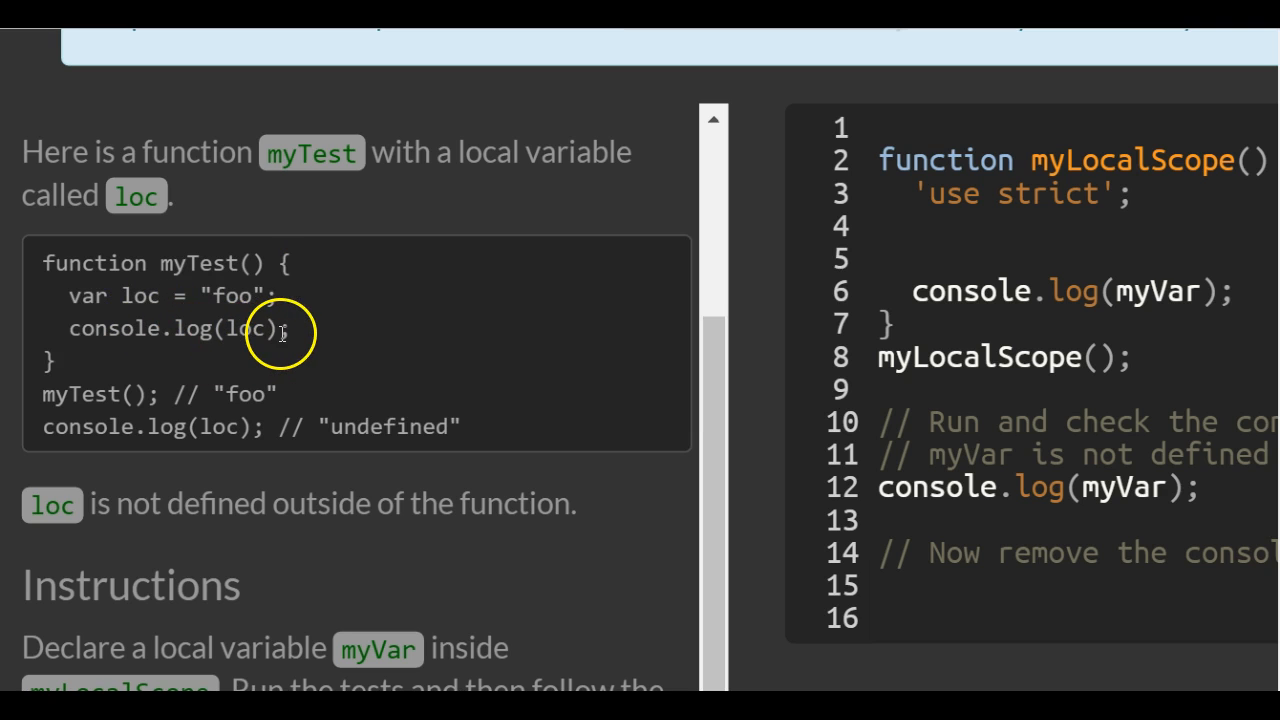
pyautogui.doubleClick(230, 296)
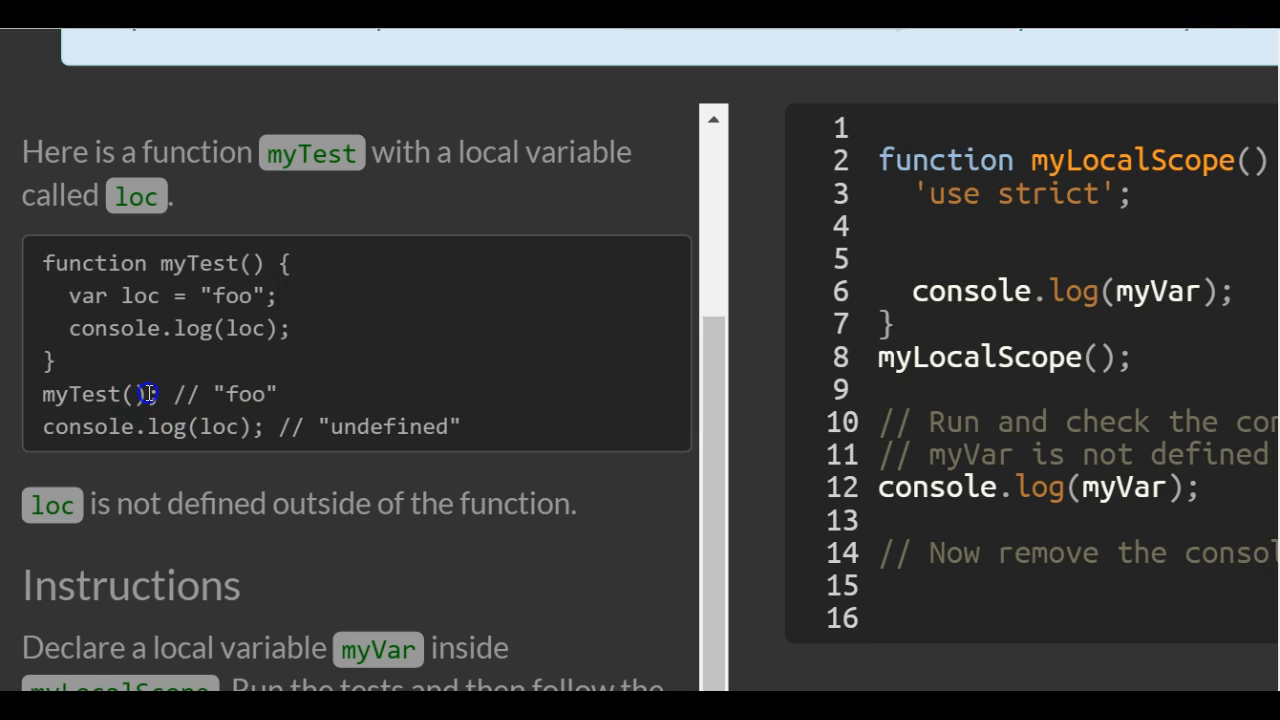
pyautogui.moveTo(56, 338)
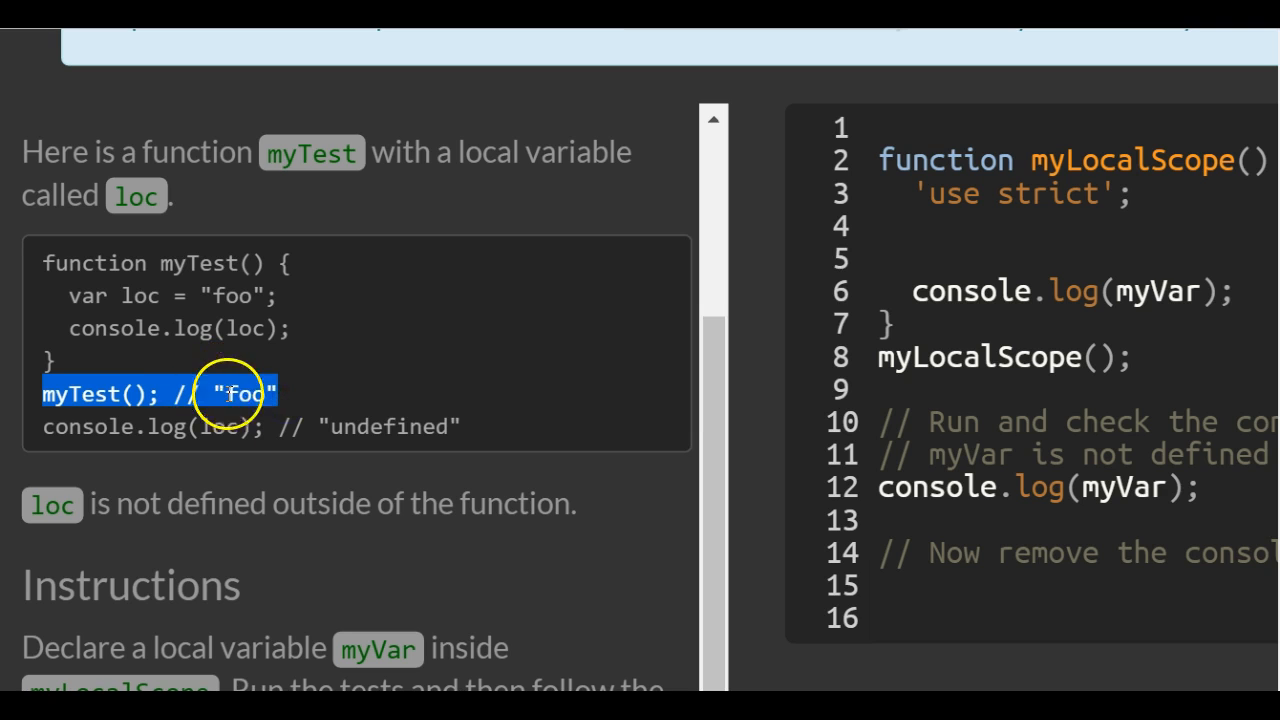
pyautogui.moveTo(230, 320)
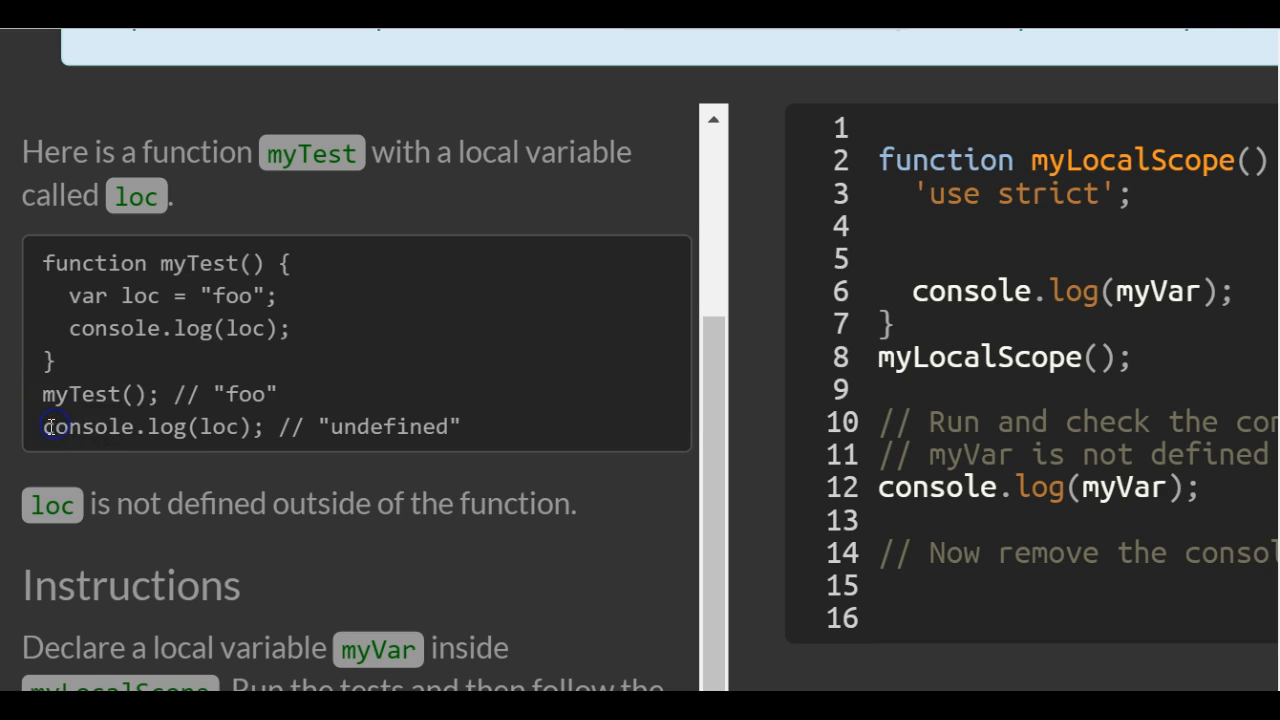
pyautogui.moveTo(206, 426)
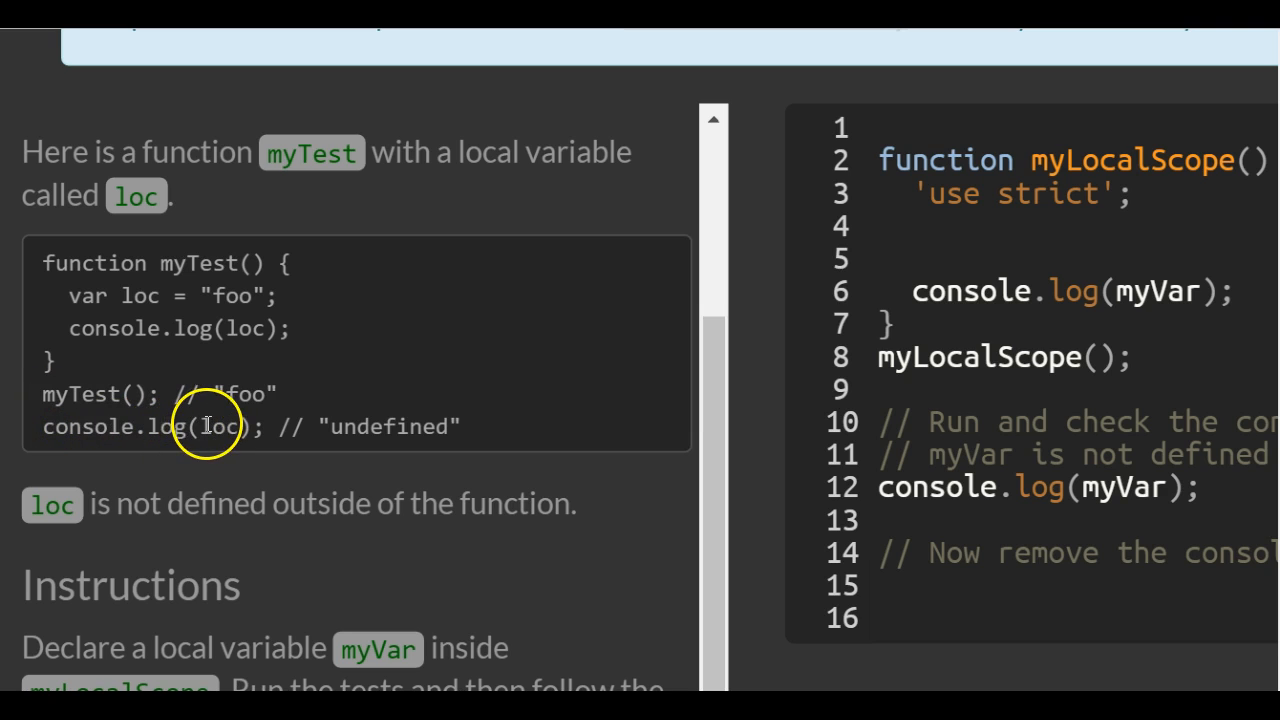
# Inspect the outer console.log line and the local declaration of loc in the example.
pyautogui.doubleClick(218, 426)
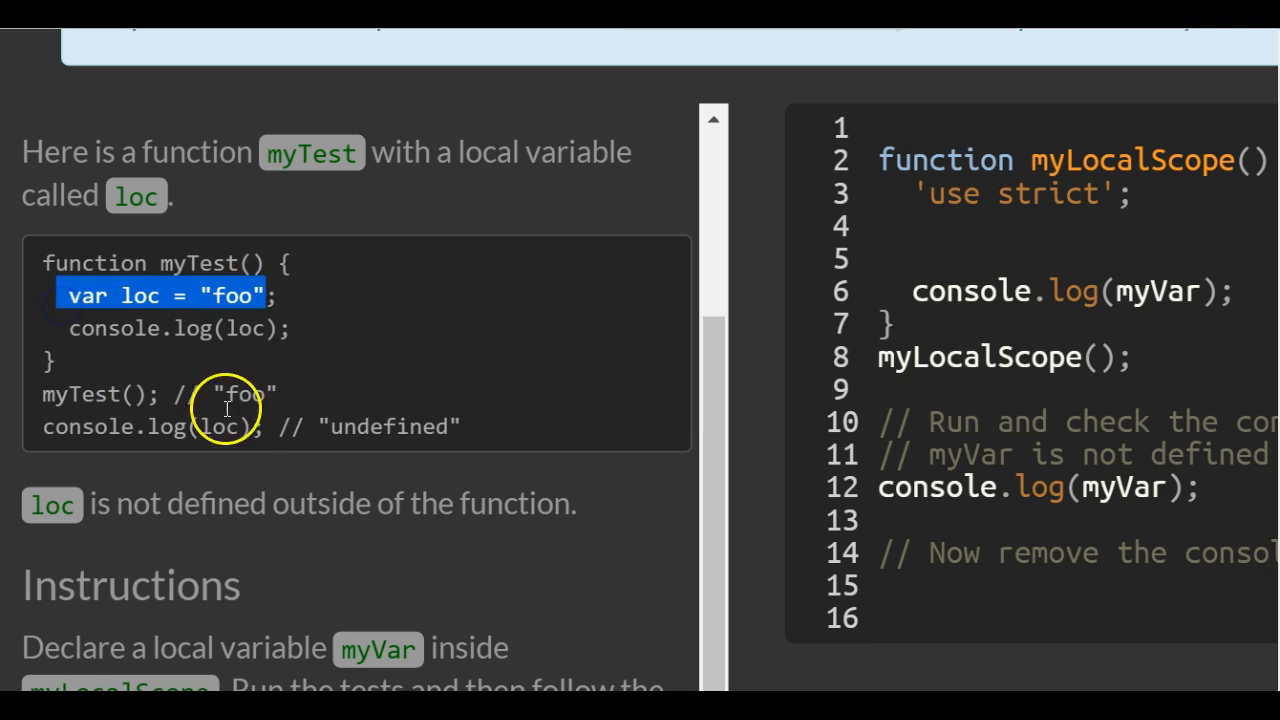
pyautogui.doubleClick(394, 428)
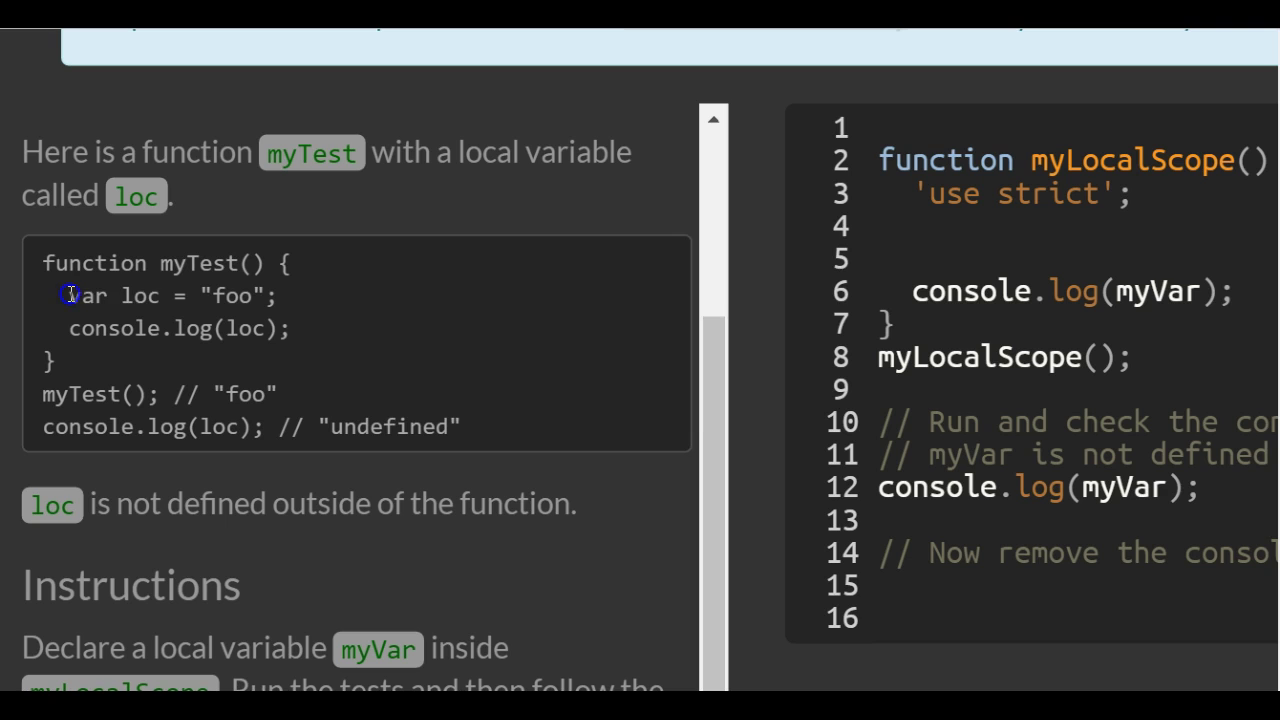
pyautogui.moveTo(66, 296); pyautogui.dragTo(284, 296)
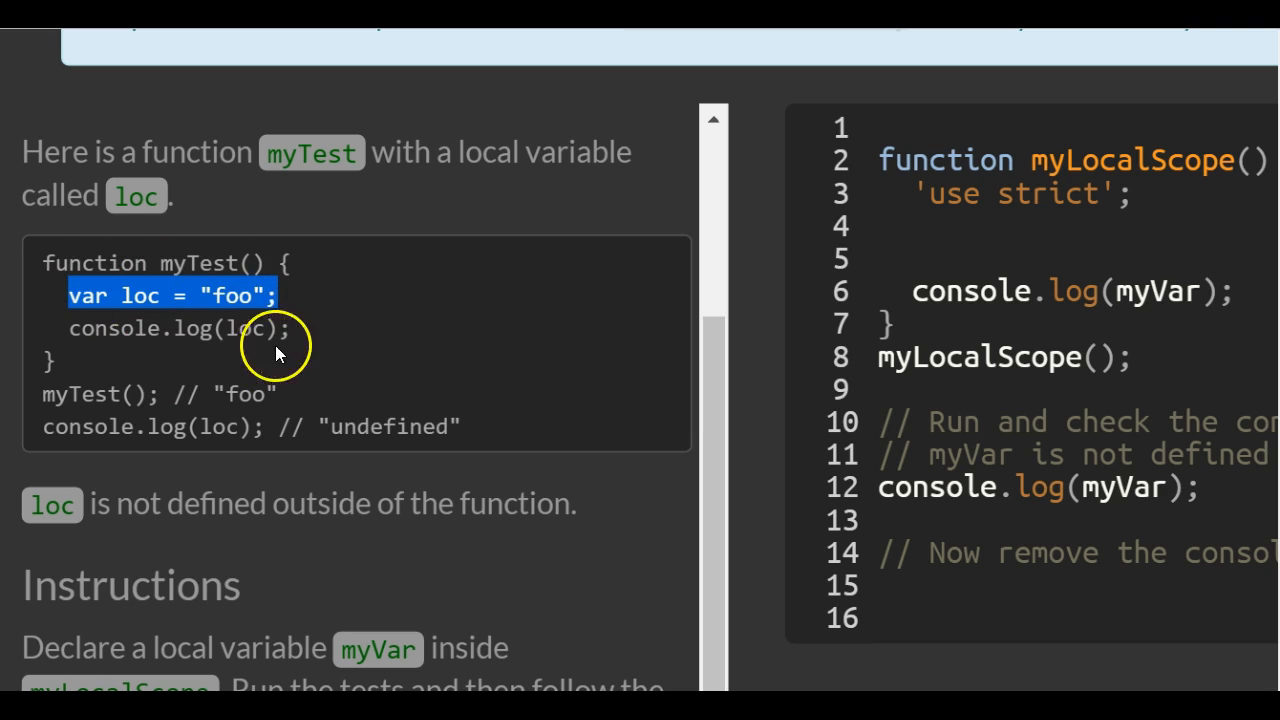
pyautogui.moveTo(140, 330)
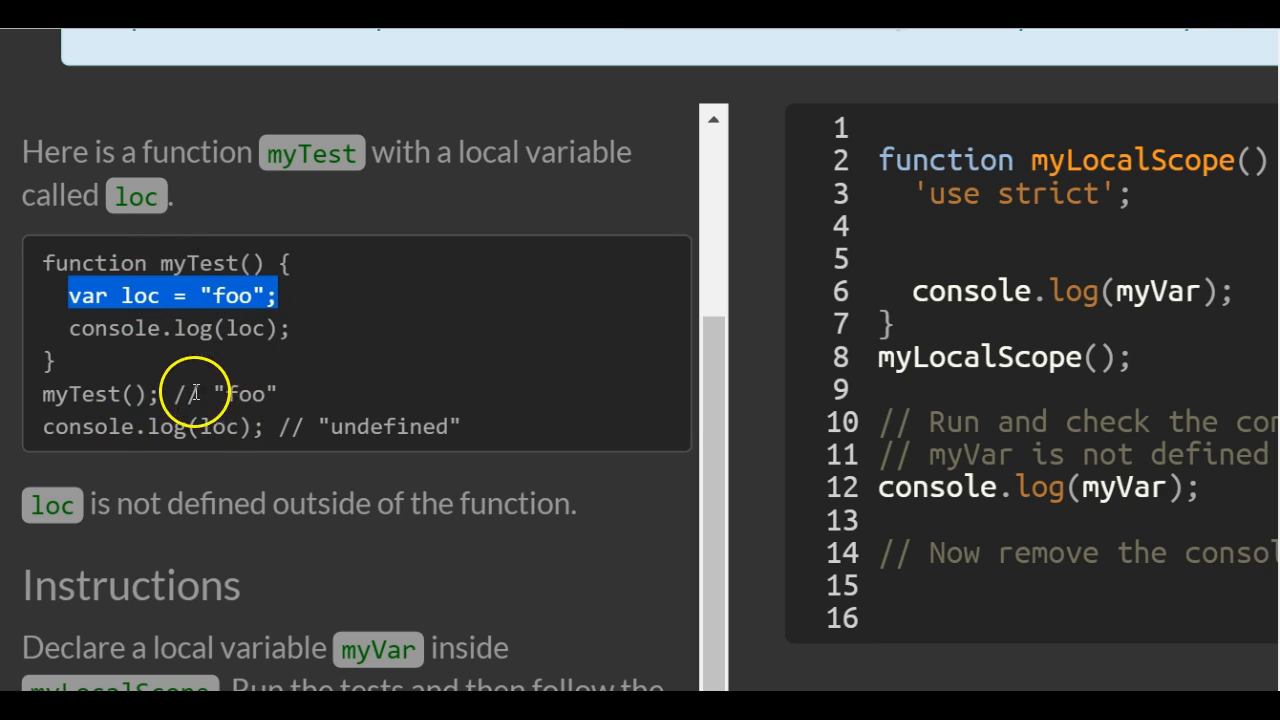
pyautogui.moveTo(268, 436)
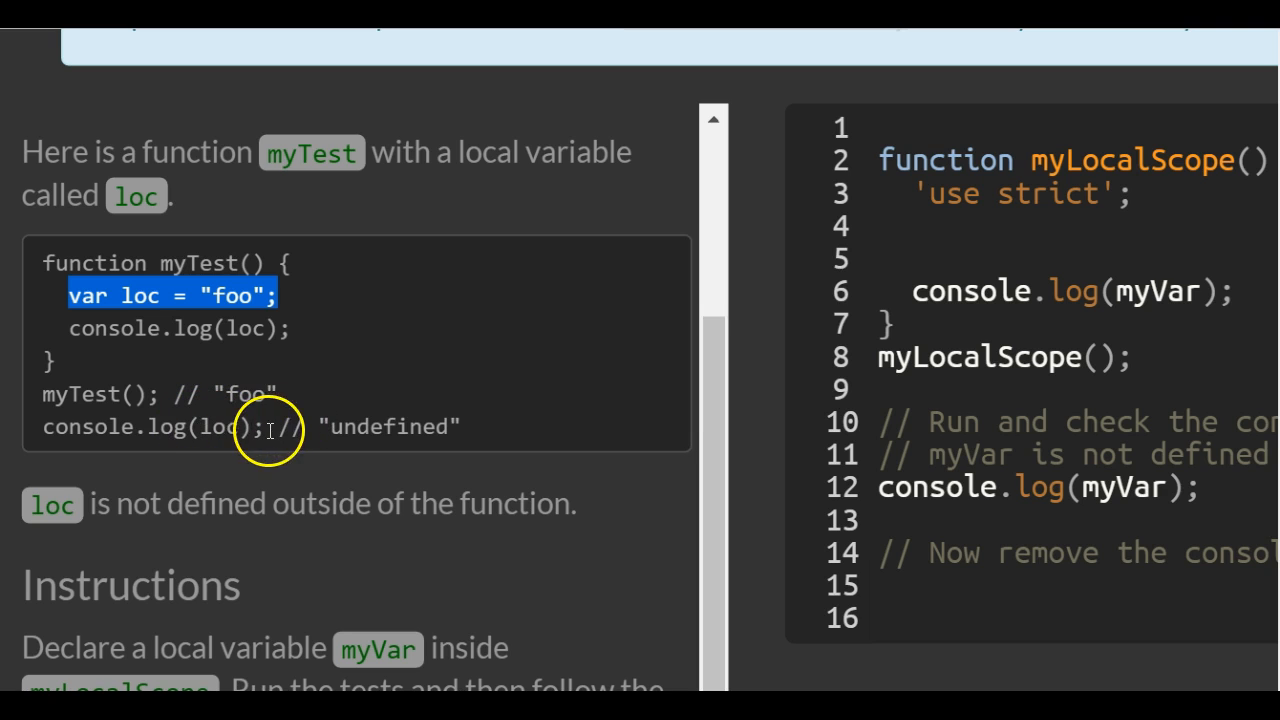
pyautogui.moveTo(500, 598)
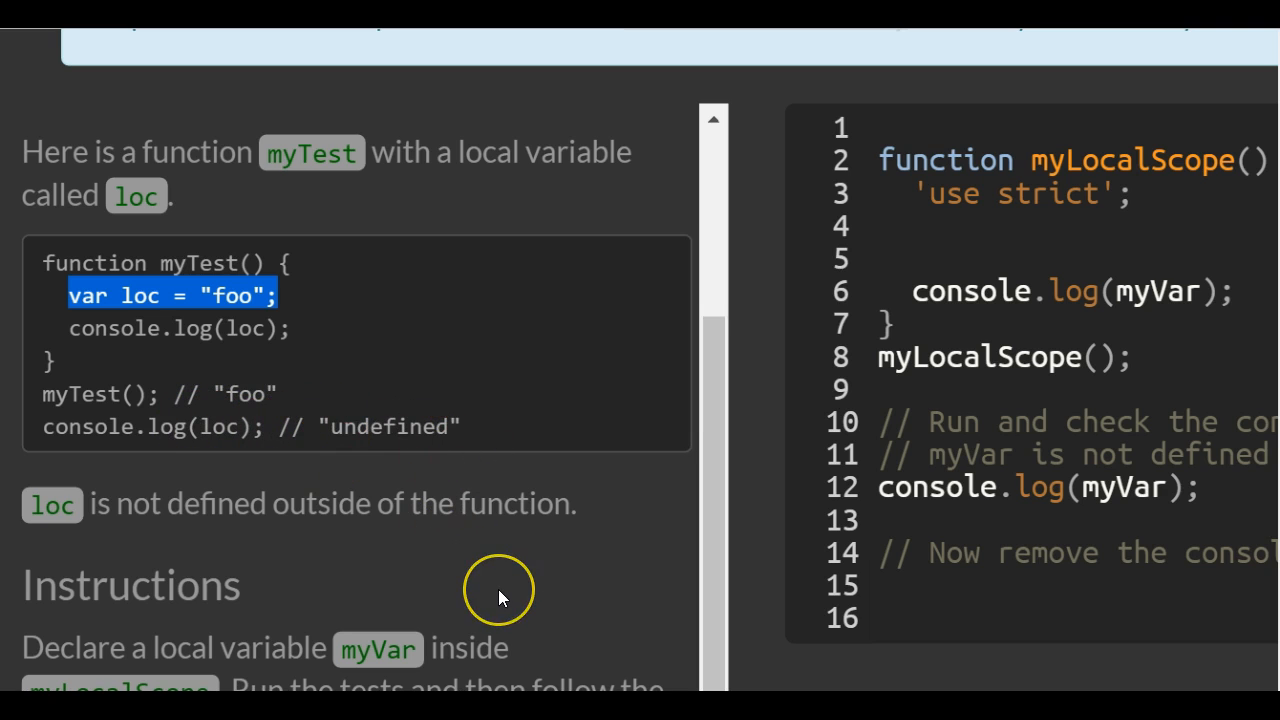
pyautogui.scroll(-3)
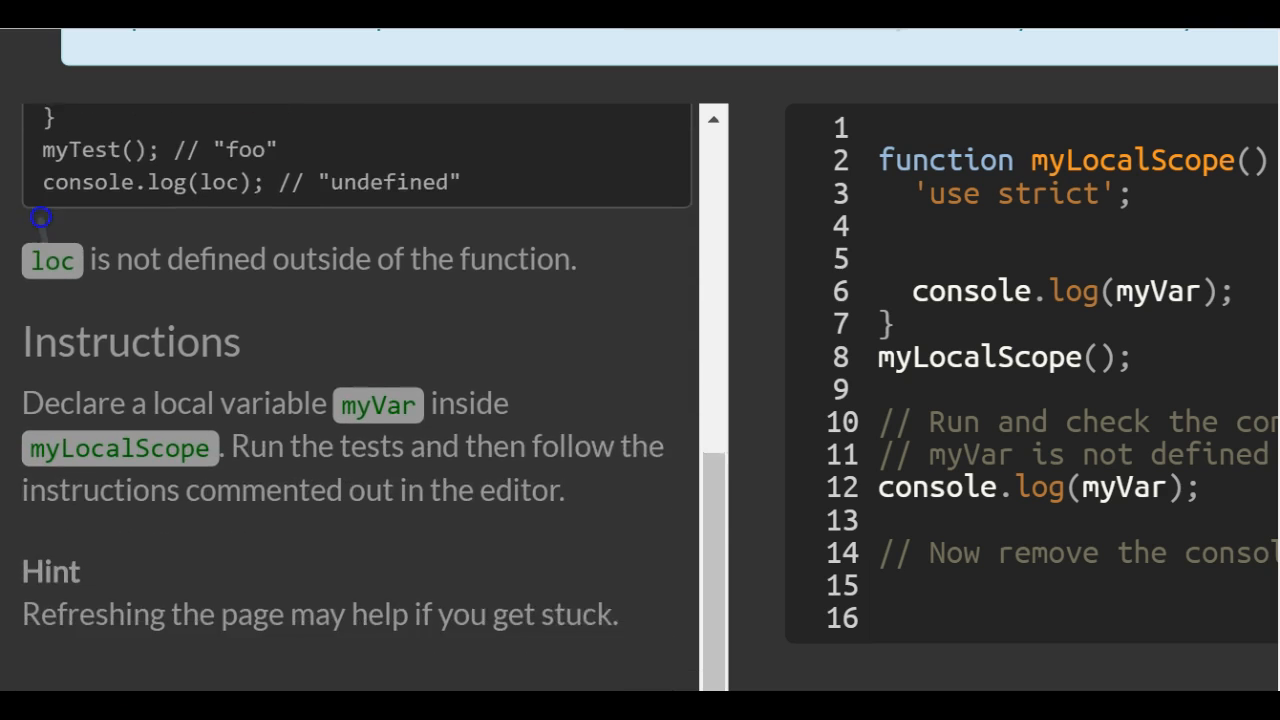
pyautogui.scroll(-3)
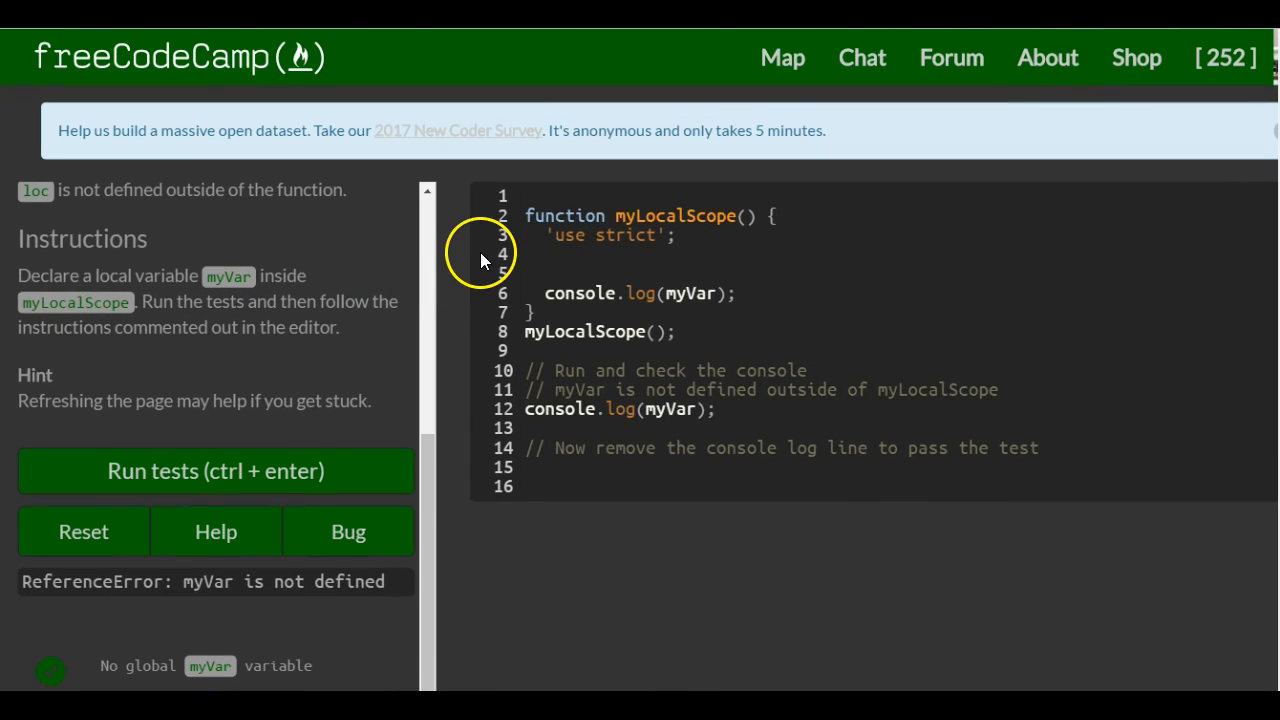
pyautogui.moveTo(740, 244)
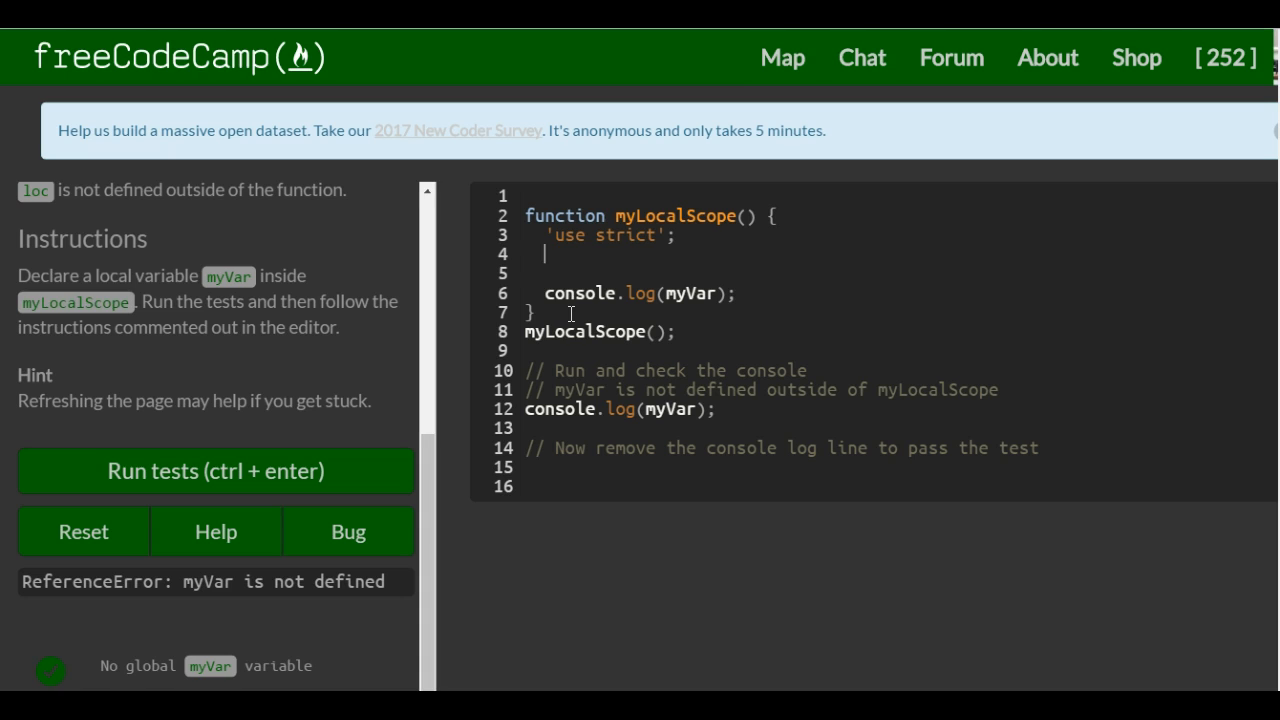
# Declare a local var myVar; inside myLocalScope and run the tests, getting 'myVar is not defined'.
pyautogui.write('my')
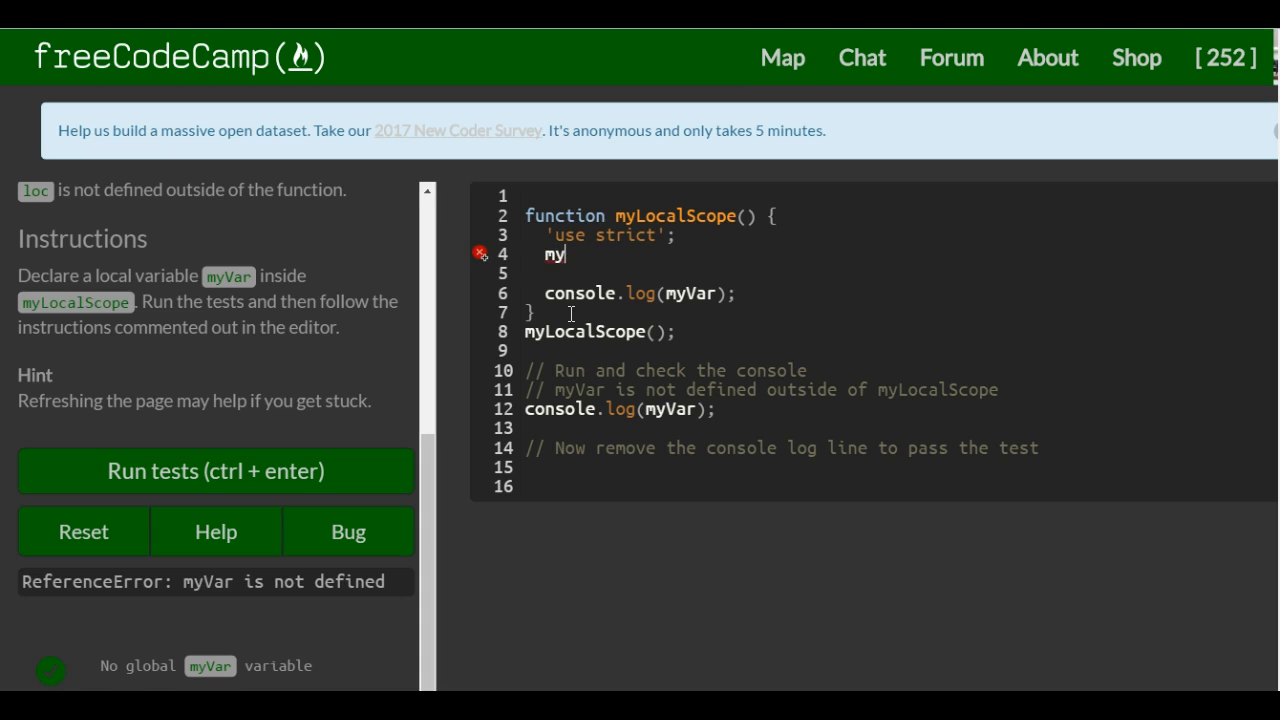
pyautogui.write('var')
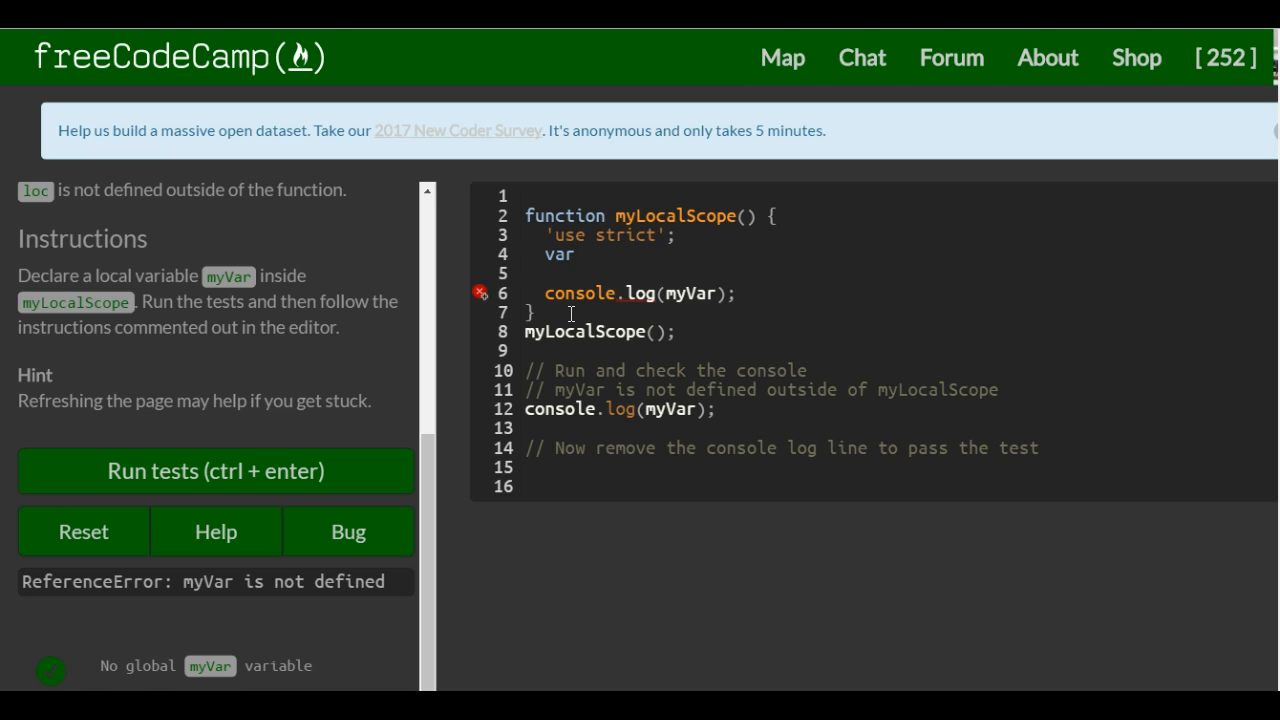
pyautogui.write('myVar')
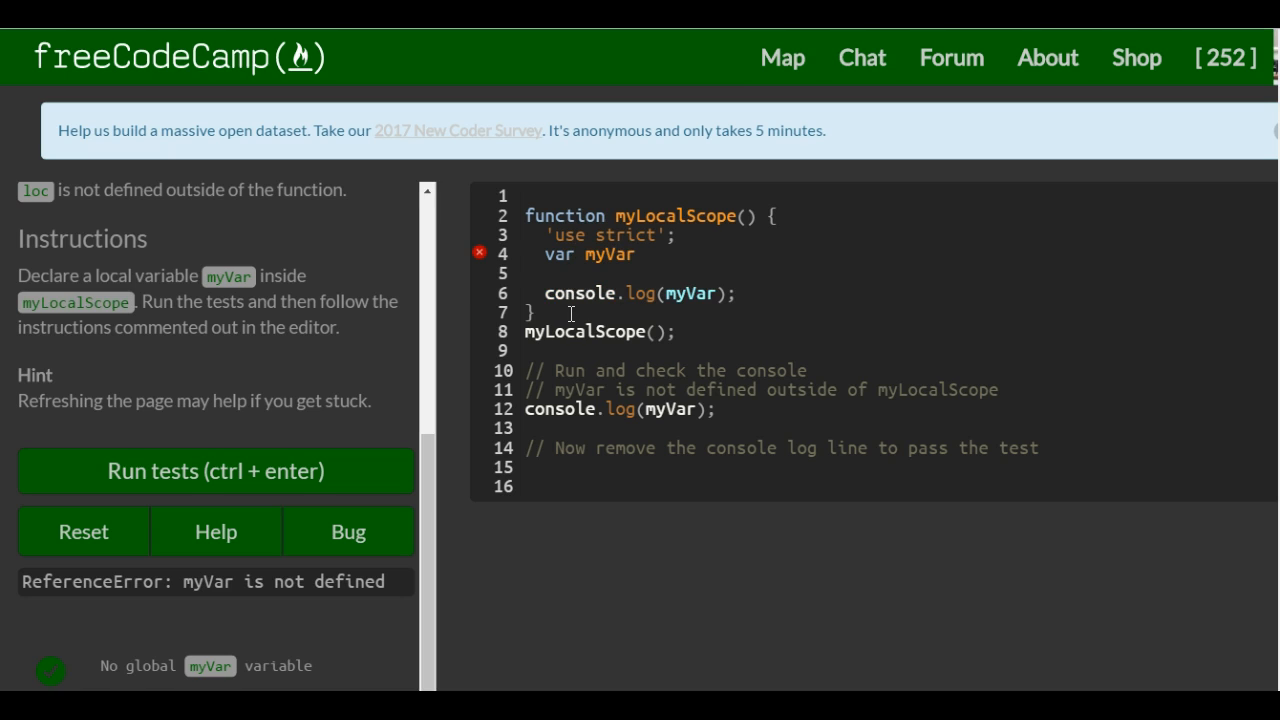
pyautogui.write(';')
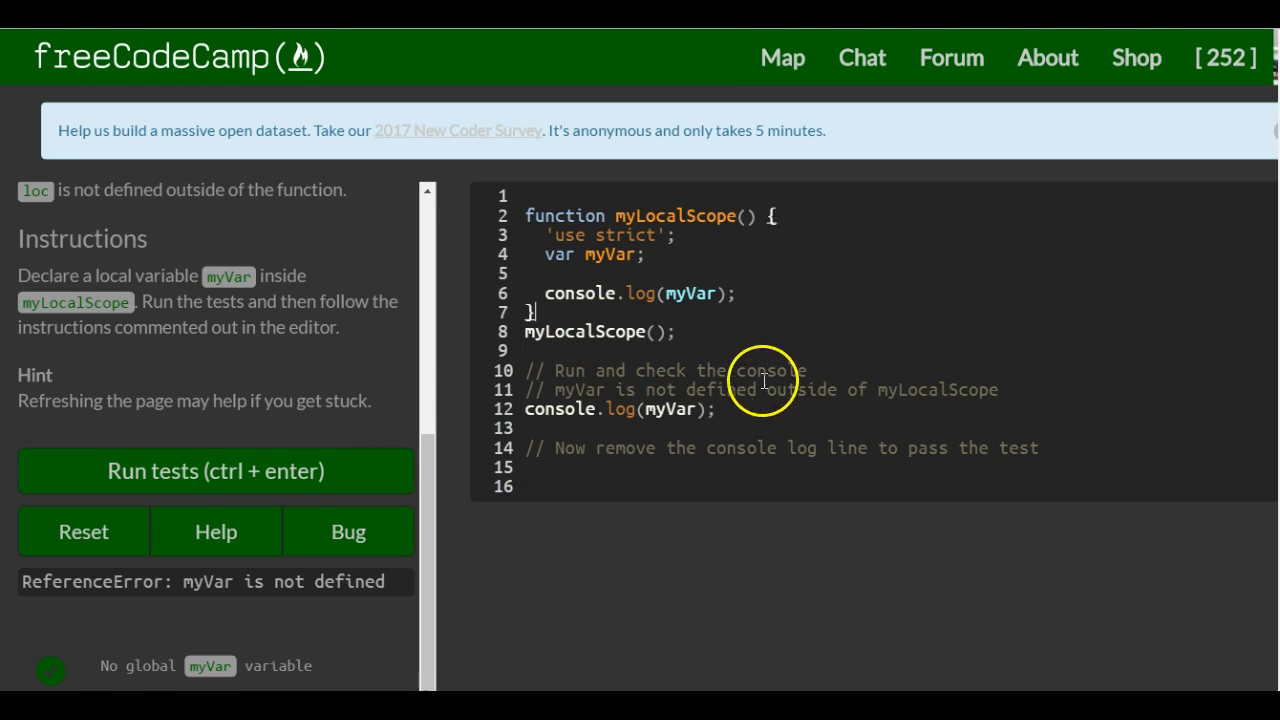
pyautogui.moveTo(870, 392)
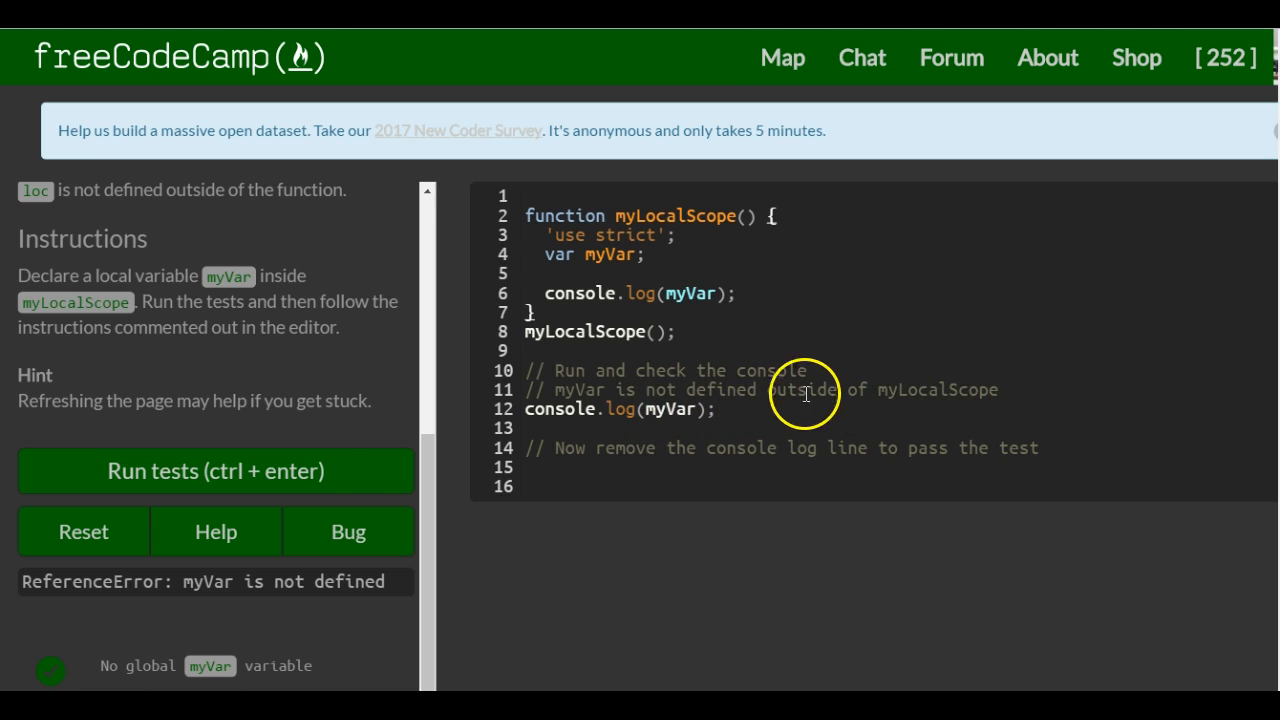
pyautogui.click(216, 472)
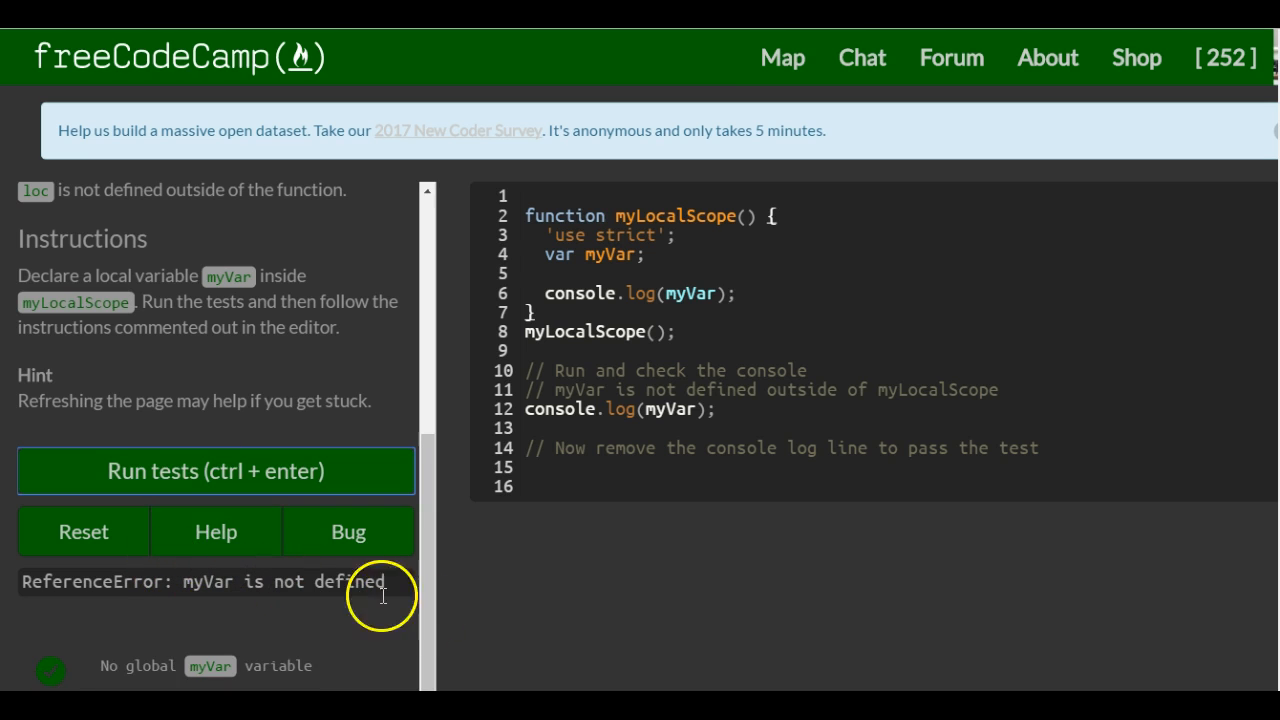
pyautogui.moveTo(544, 356)
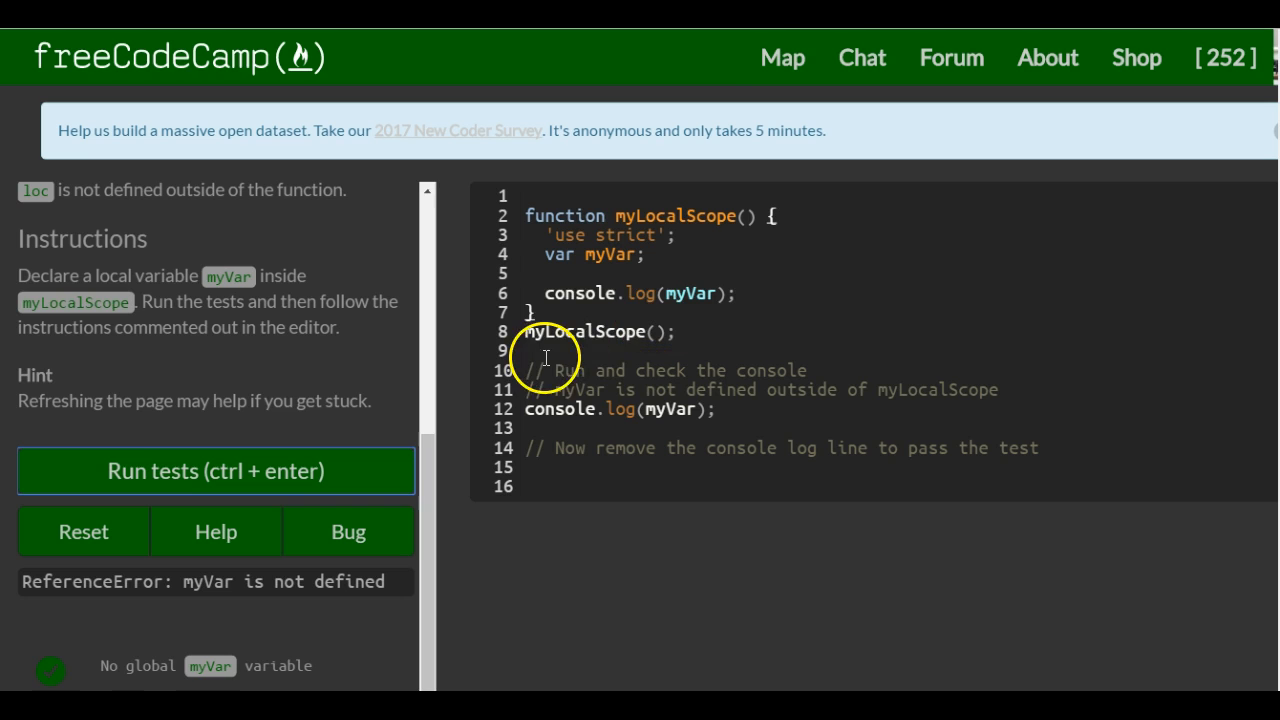
pyautogui.moveTo(868, 404)
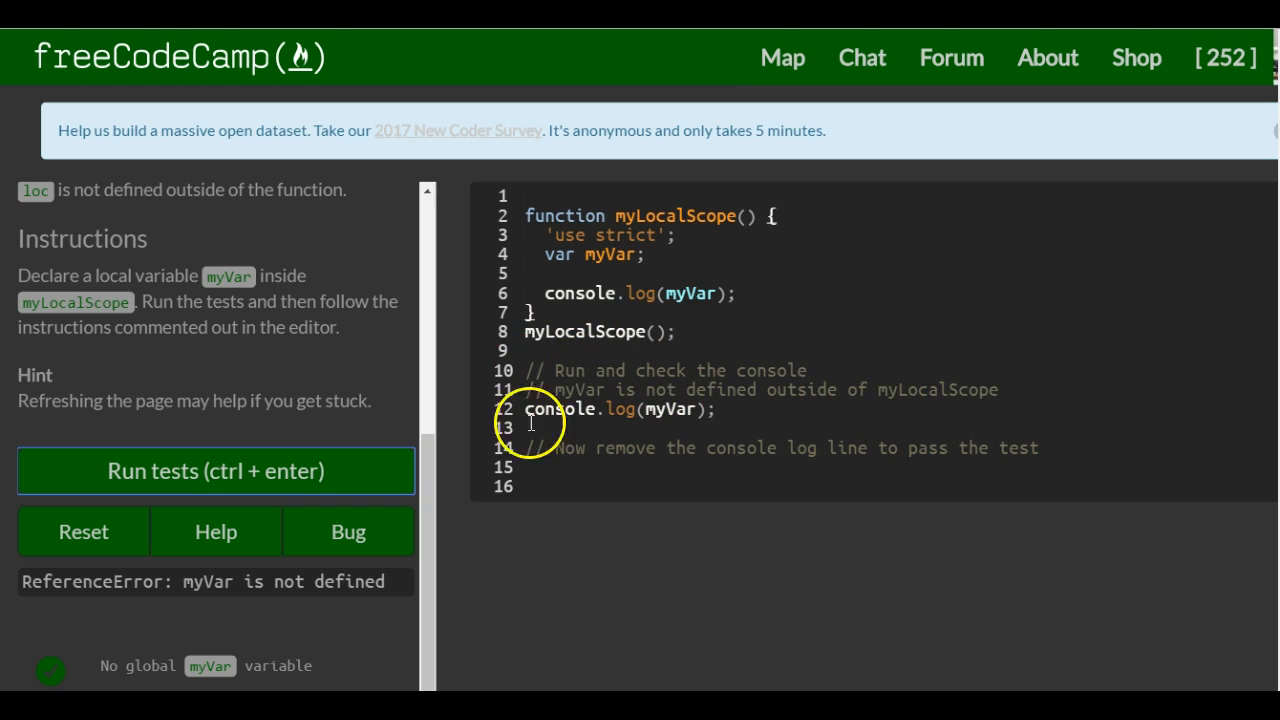
pyautogui.moveTo(872, 458)
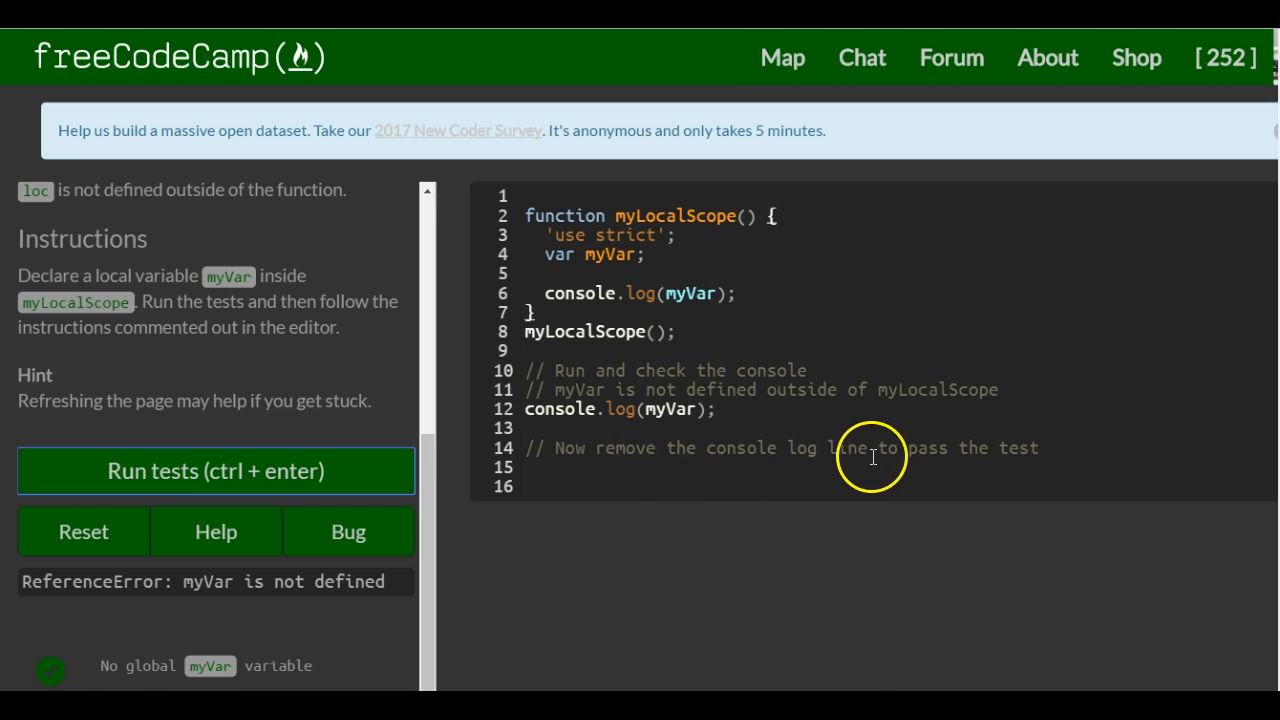
pyautogui.moveTo(620, 408)
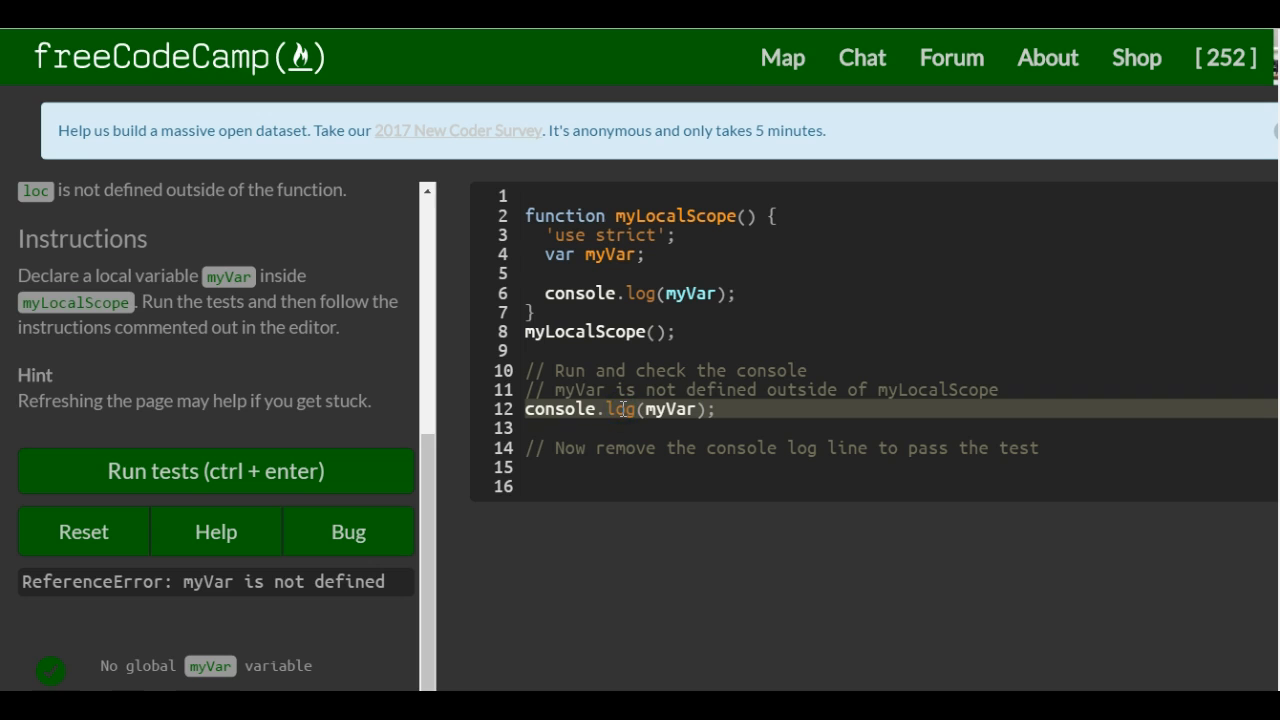
# Remove the outer console.log(myVar) line, run the tests and dismiss the success message.
pyautogui.press('Delete')
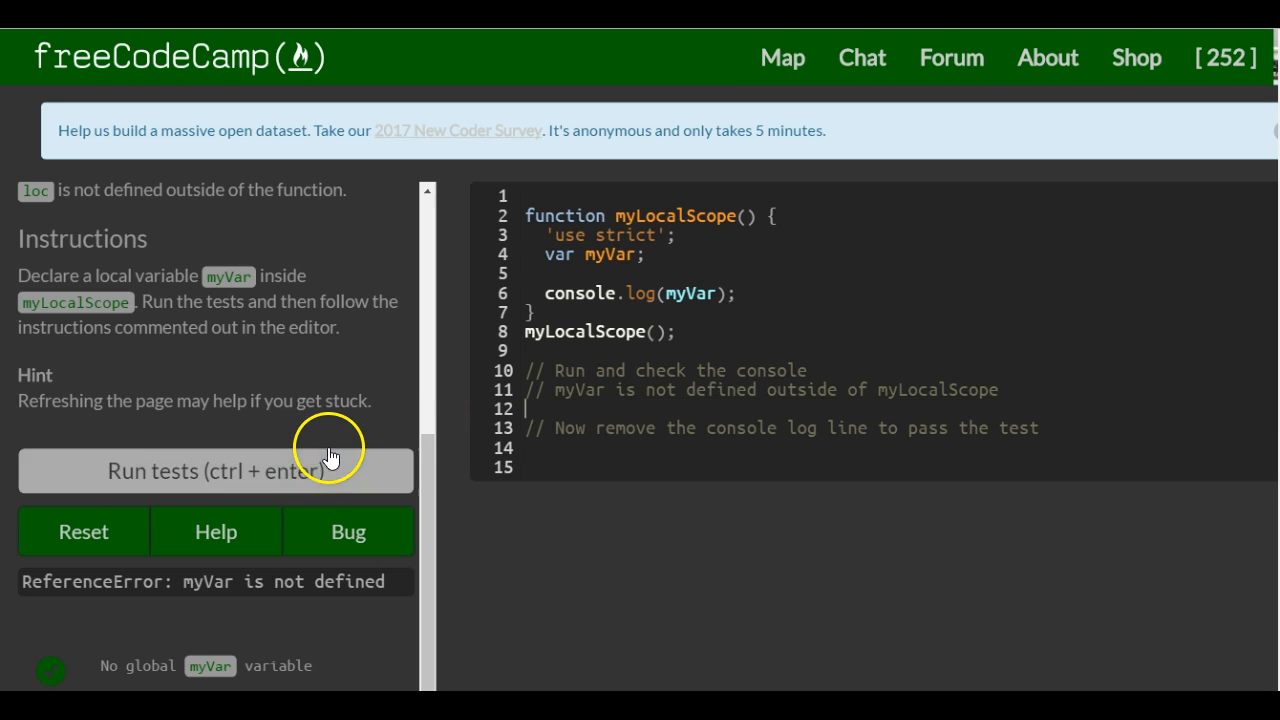
pyautogui.click(216, 470)
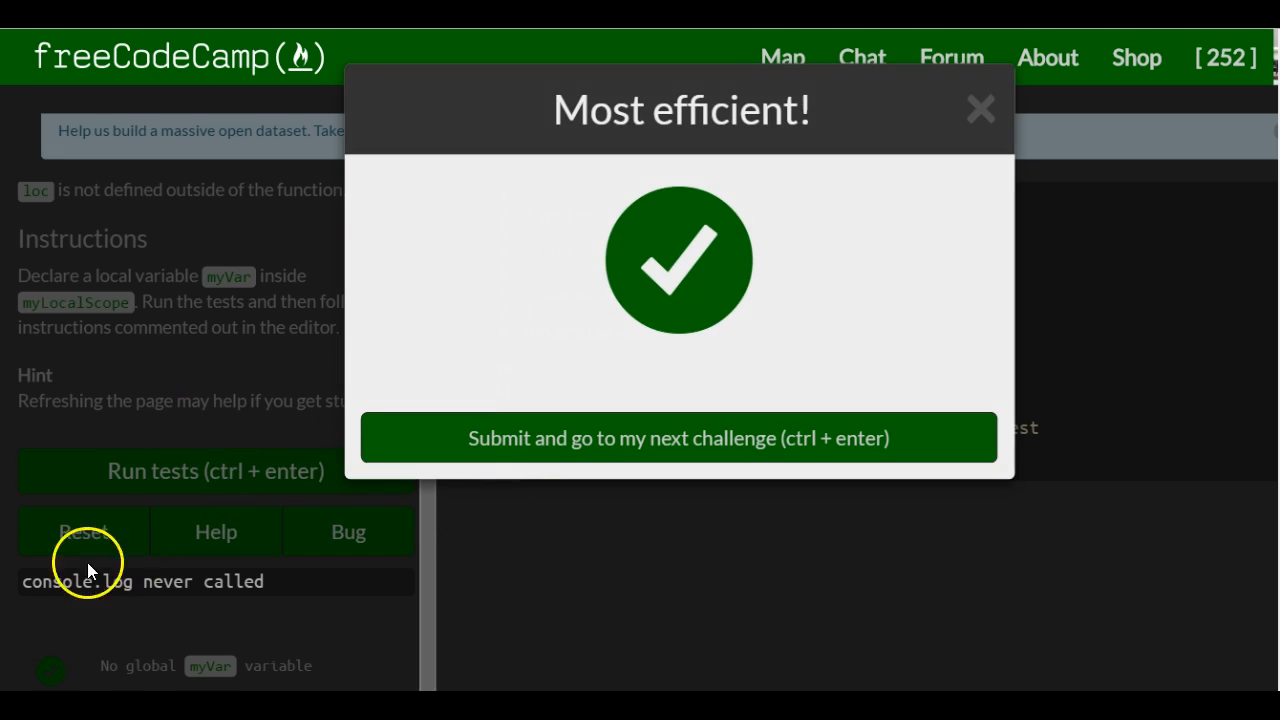
pyautogui.moveTo(960, 128)
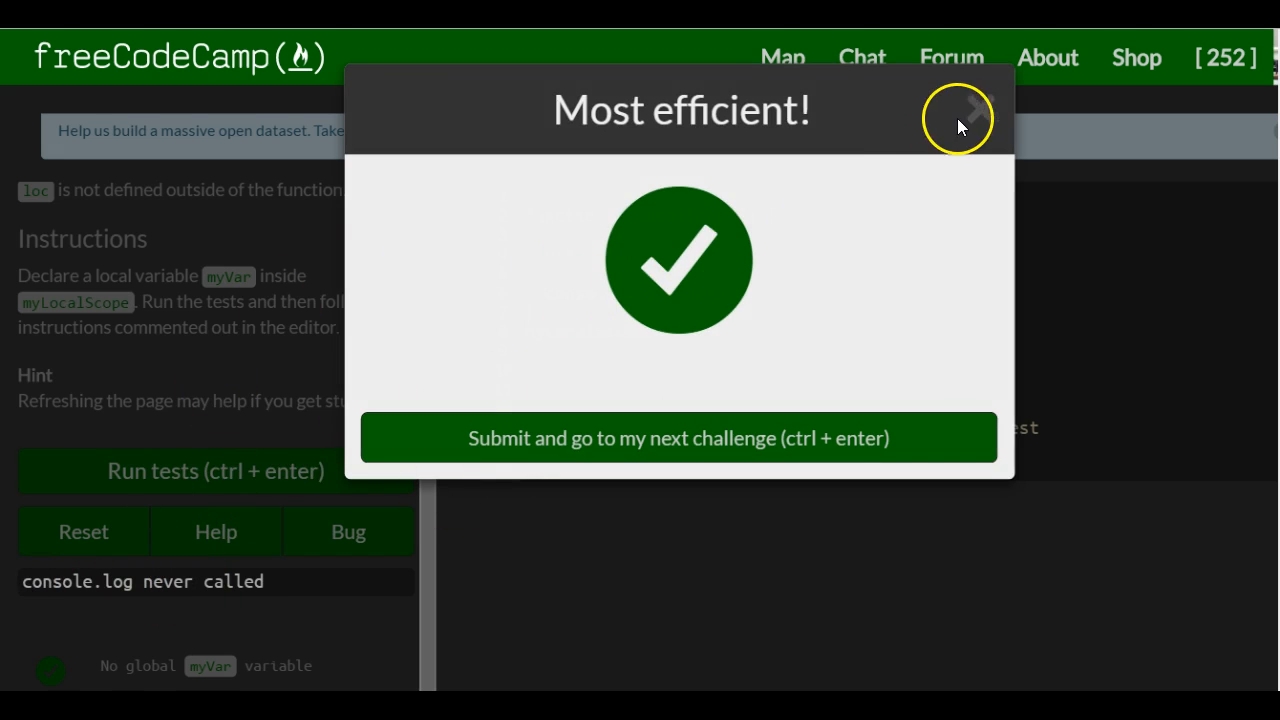
pyautogui.click(960, 124)
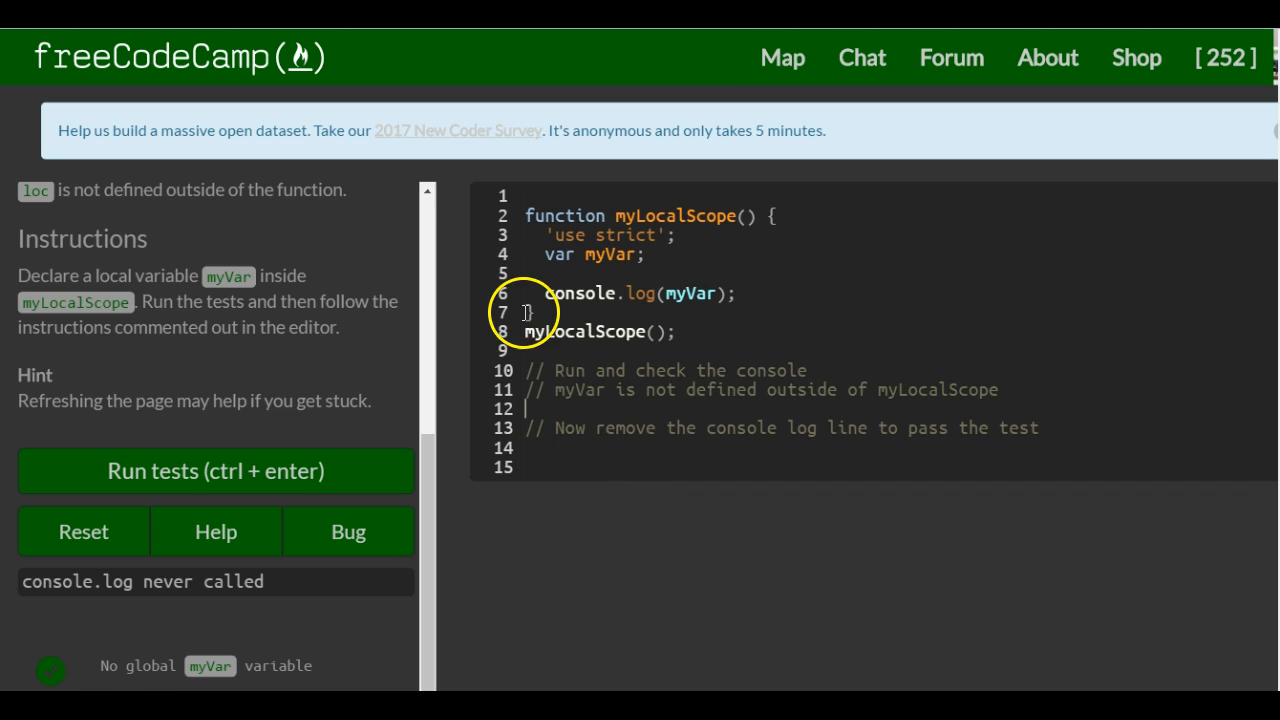
pyautogui.write('console.log(myVar);')
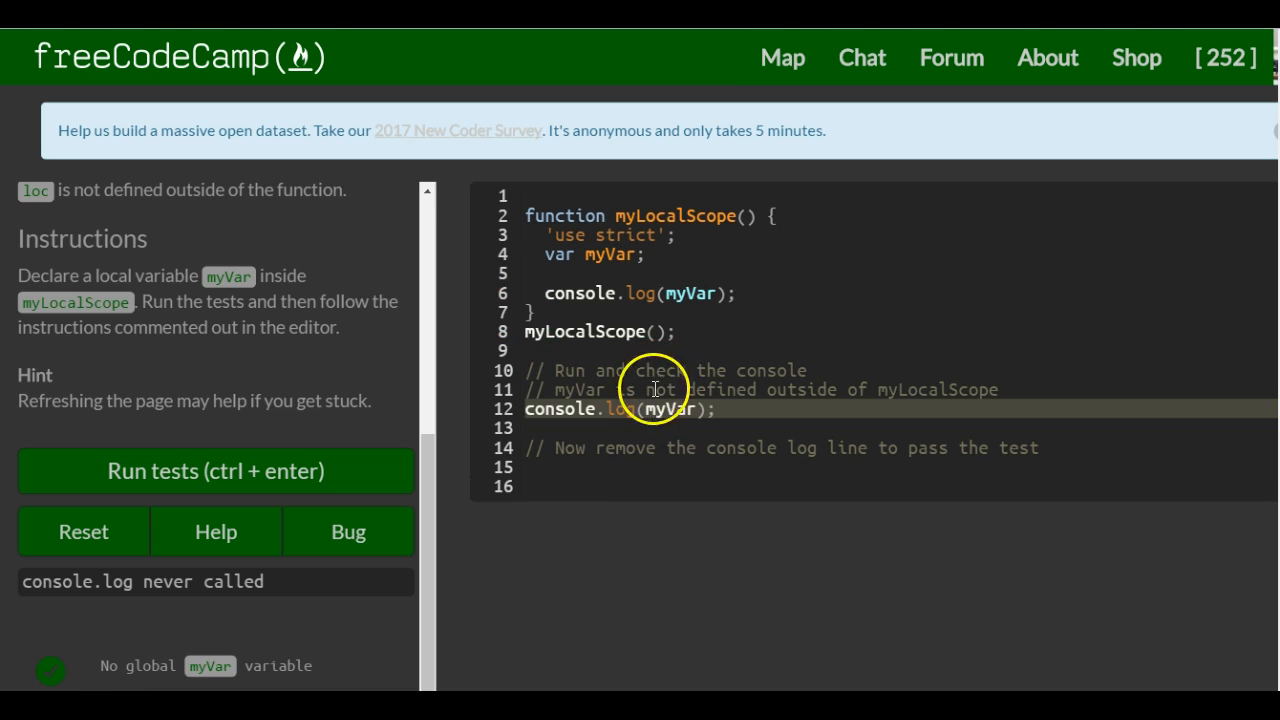
pyautogui.click(716, 408)
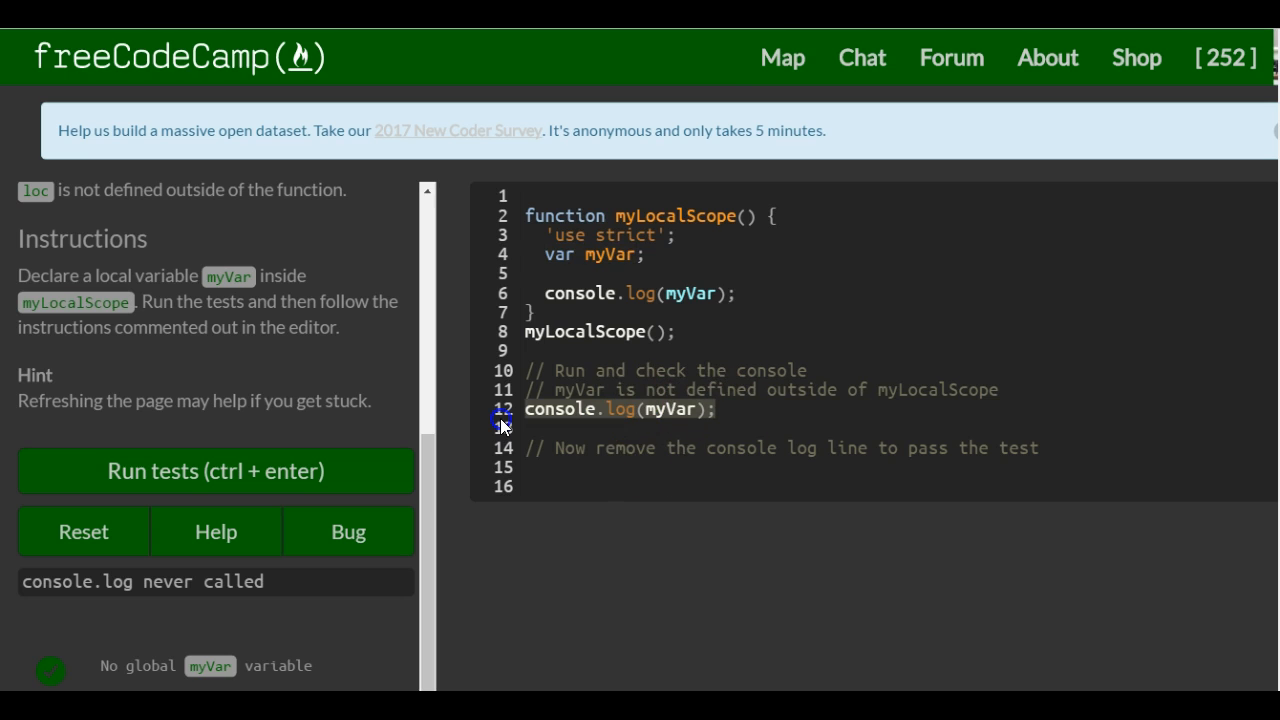
pyautogui.press('Delete')
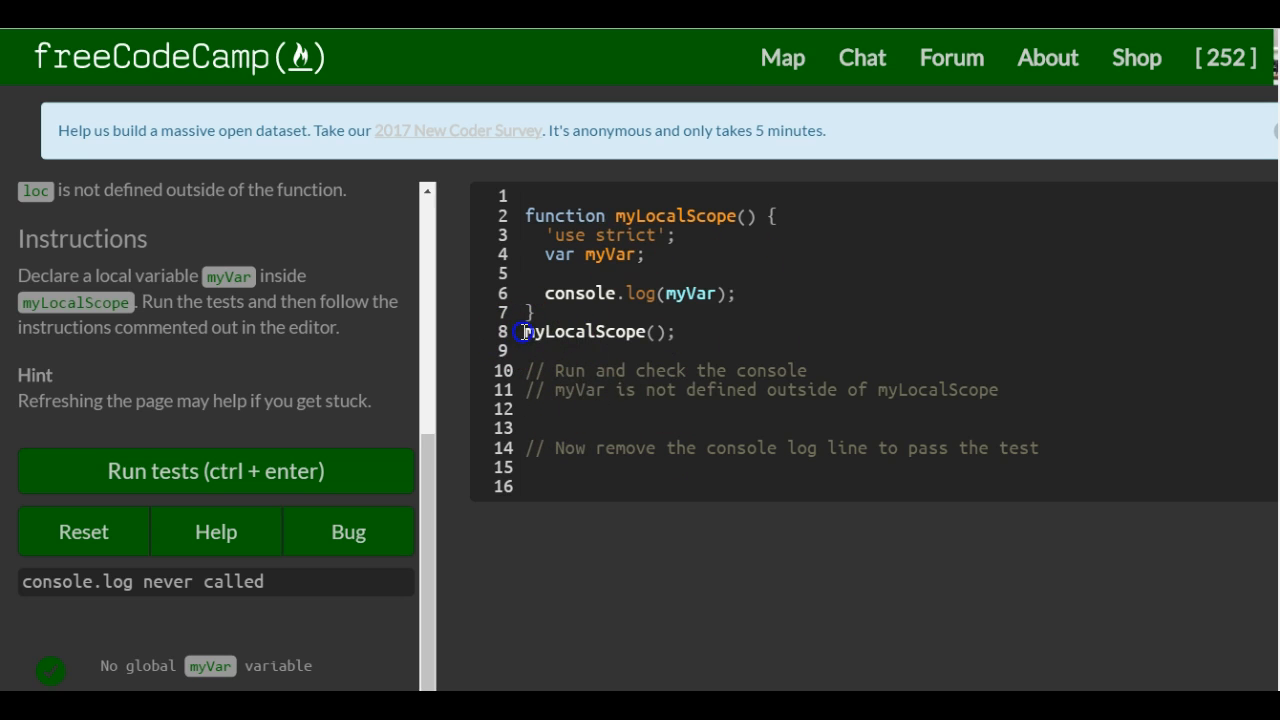
pyautogui.doubleClick(590, 332)
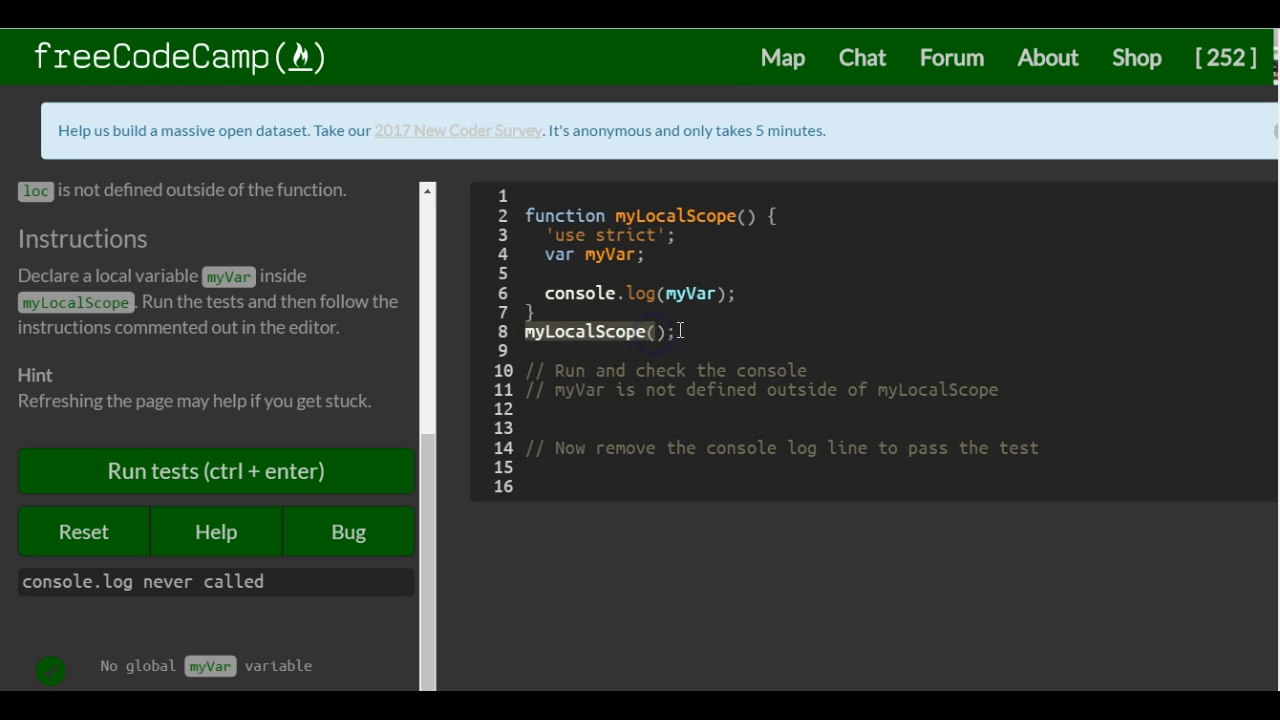
pyautogui.click(568, 236)
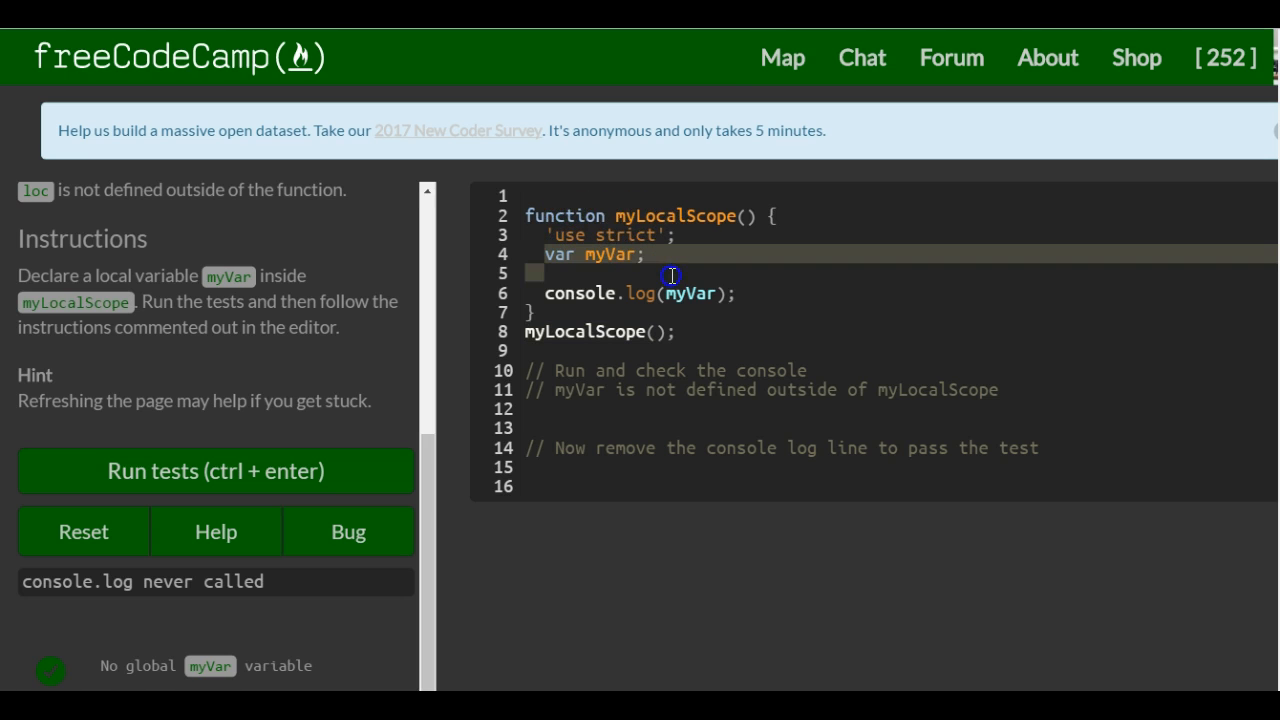
pyautogui.click(216, 472)
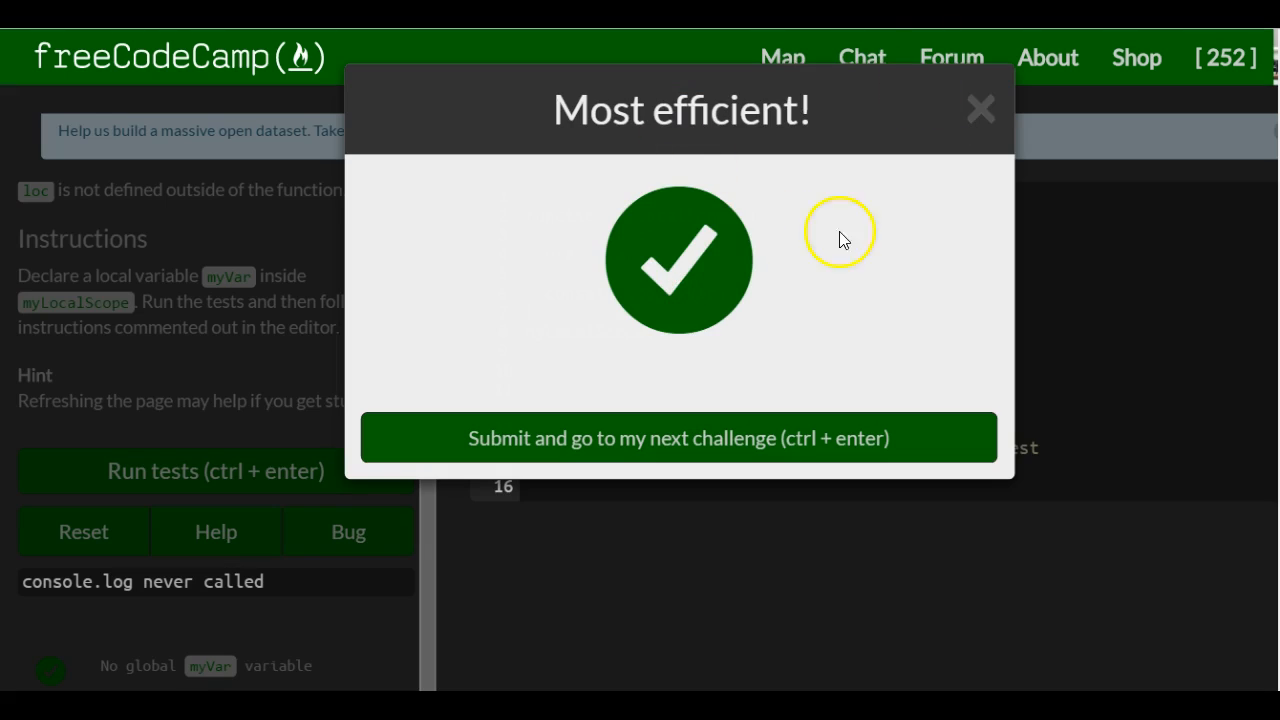
pyautogui.click(980, 108)
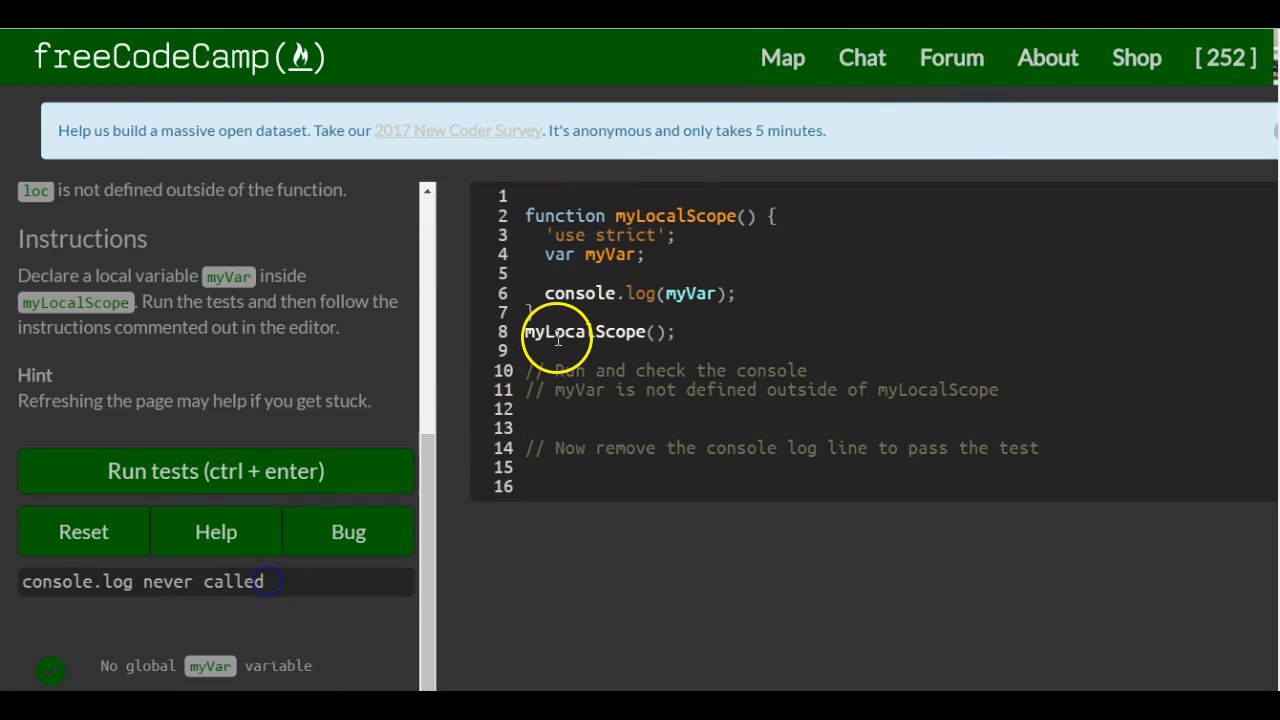
pyautogui.moveTo(630, 252)
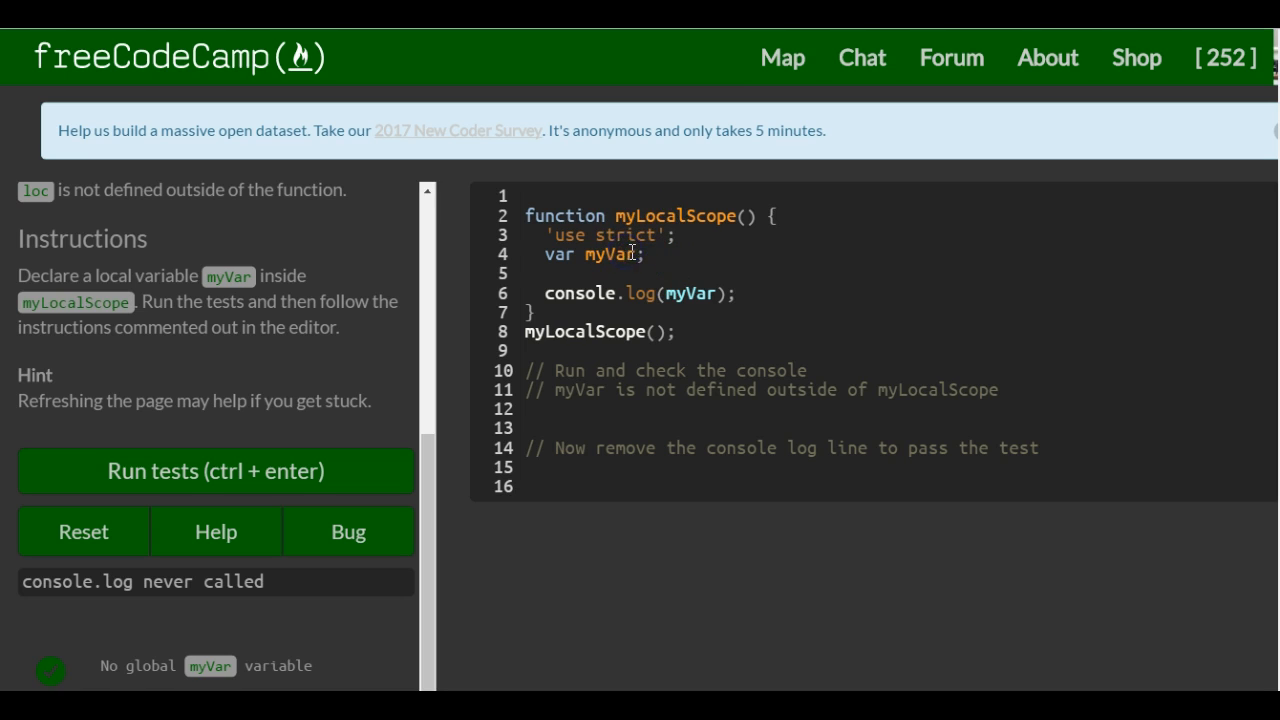
# Change the declaration to var myVar = "foo"; so tests pass with foo, then dismiss the success message.
pyautogui.write('=')
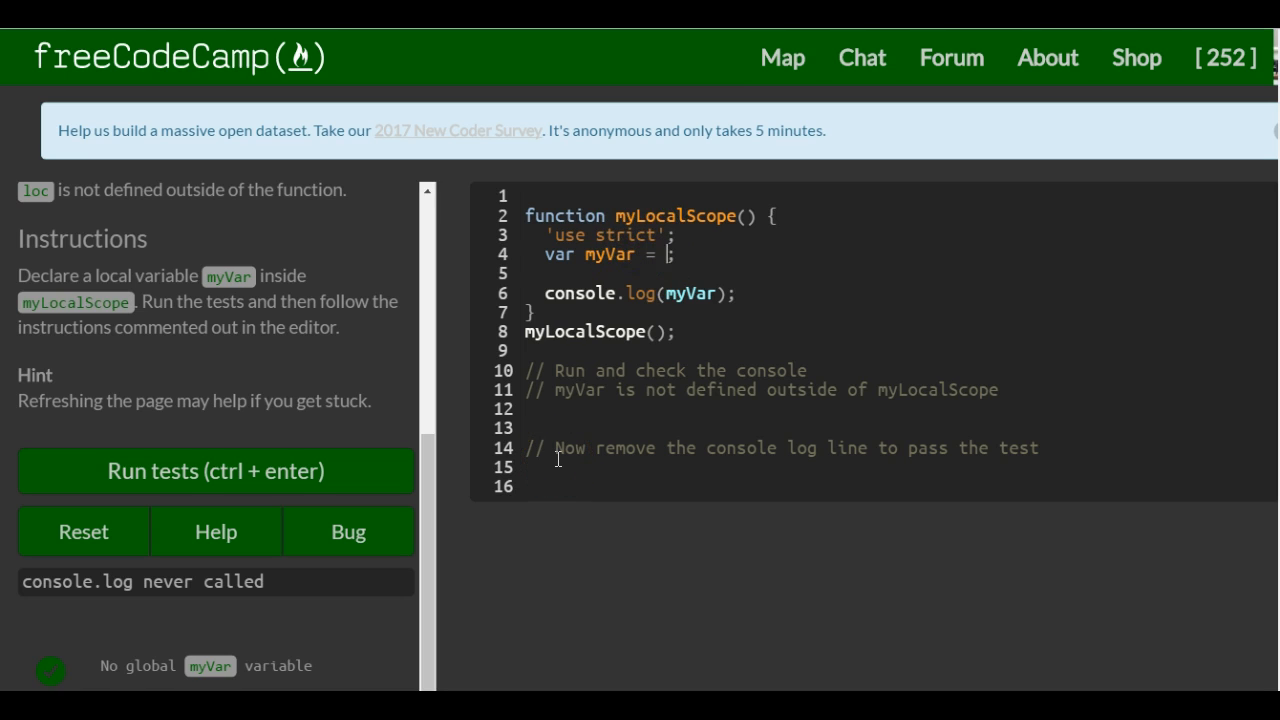
pyautogui.write('"foo"')
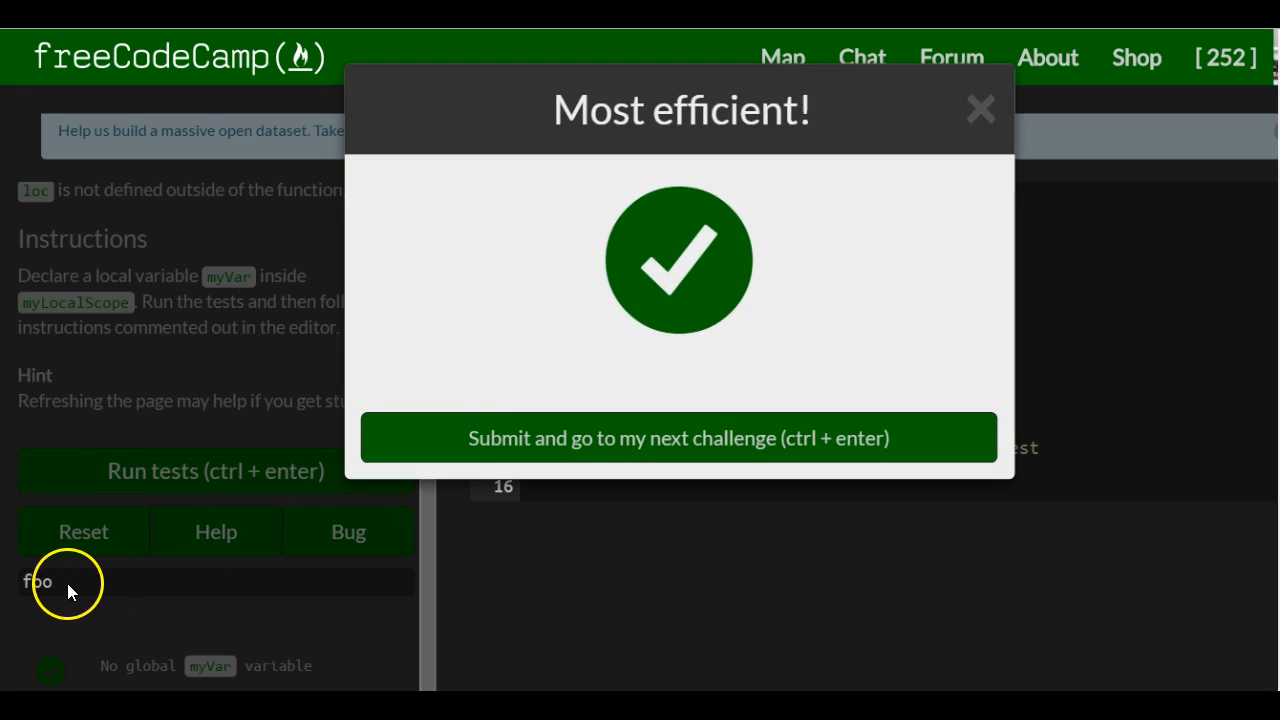
pyautogui.moveTo(976, 114)
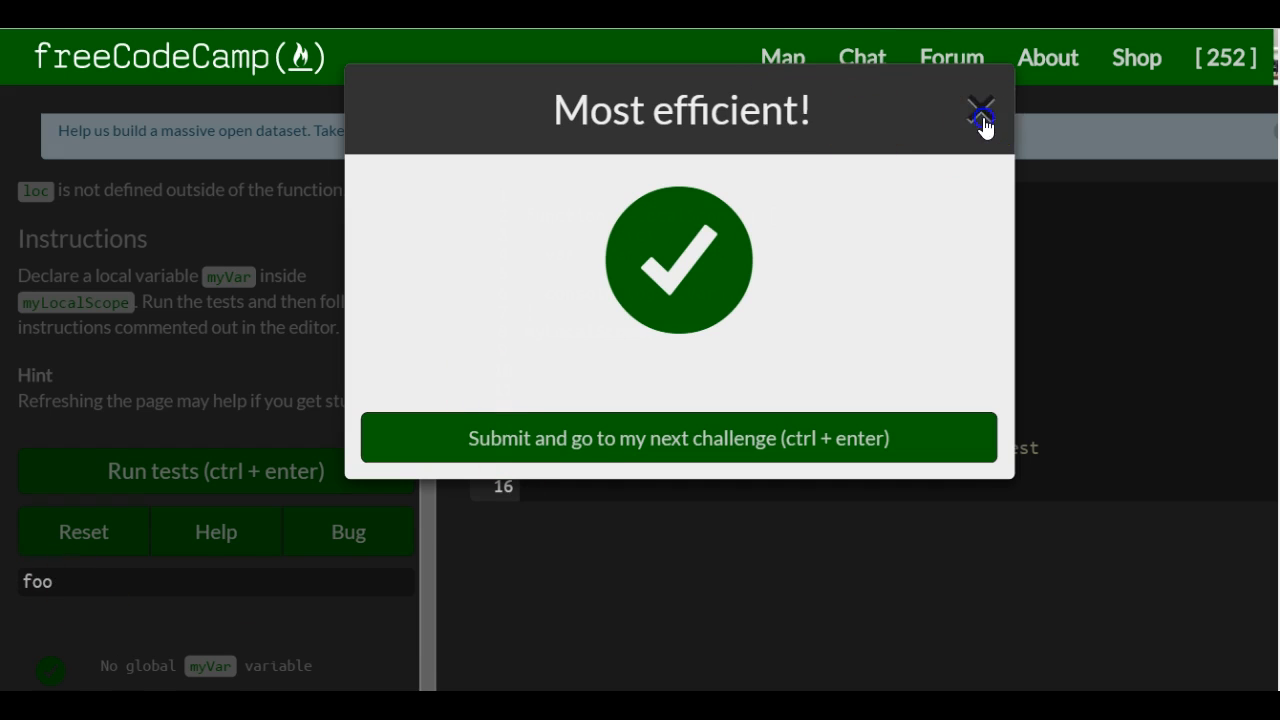
pyautogui.click(976, 110)
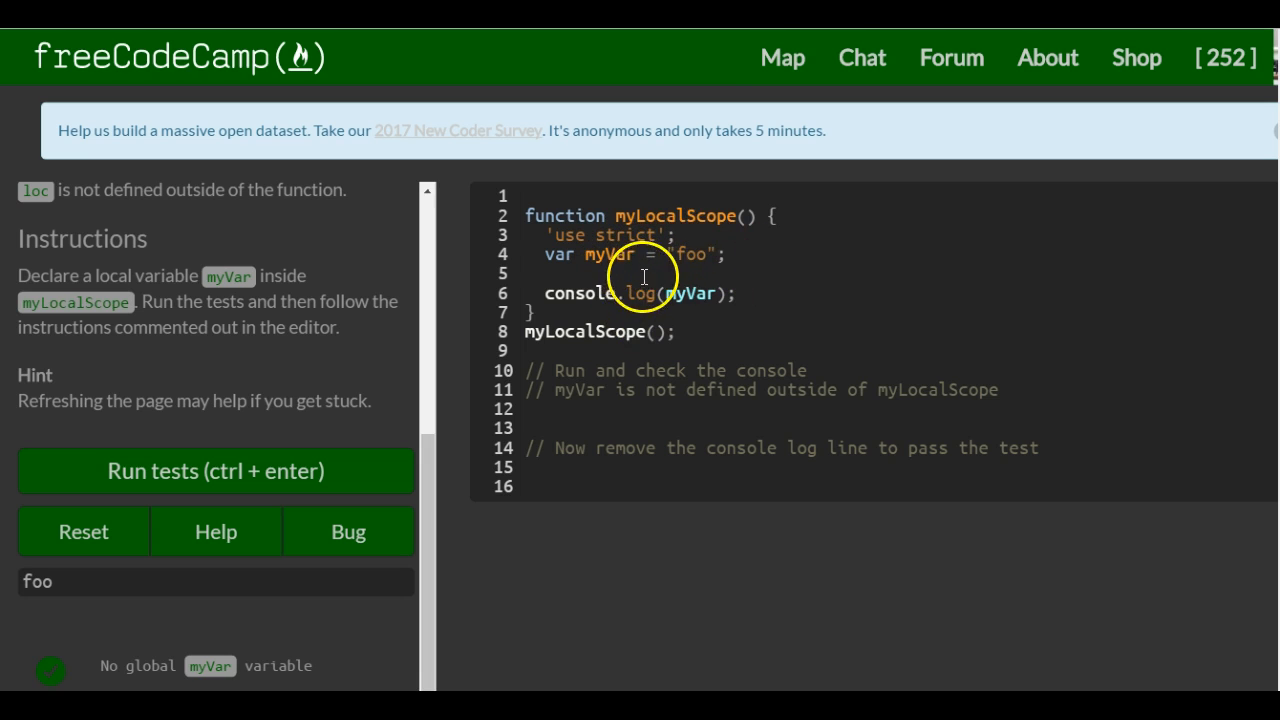
# Retype the myLocalScope(); call unchanged and rerun the tests on the final code.
pyautogui.doubleClick(696, 254)
pyautogui.write('i')
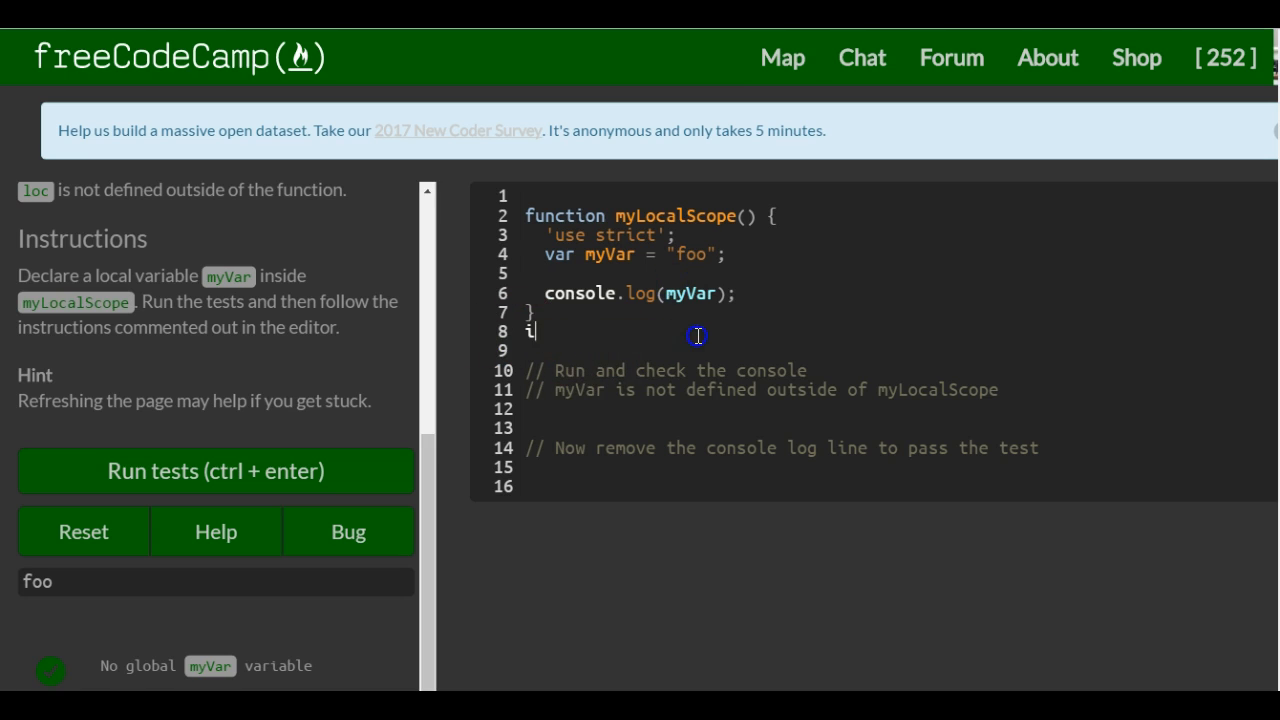
pyautogui.write('myLocalScope();')
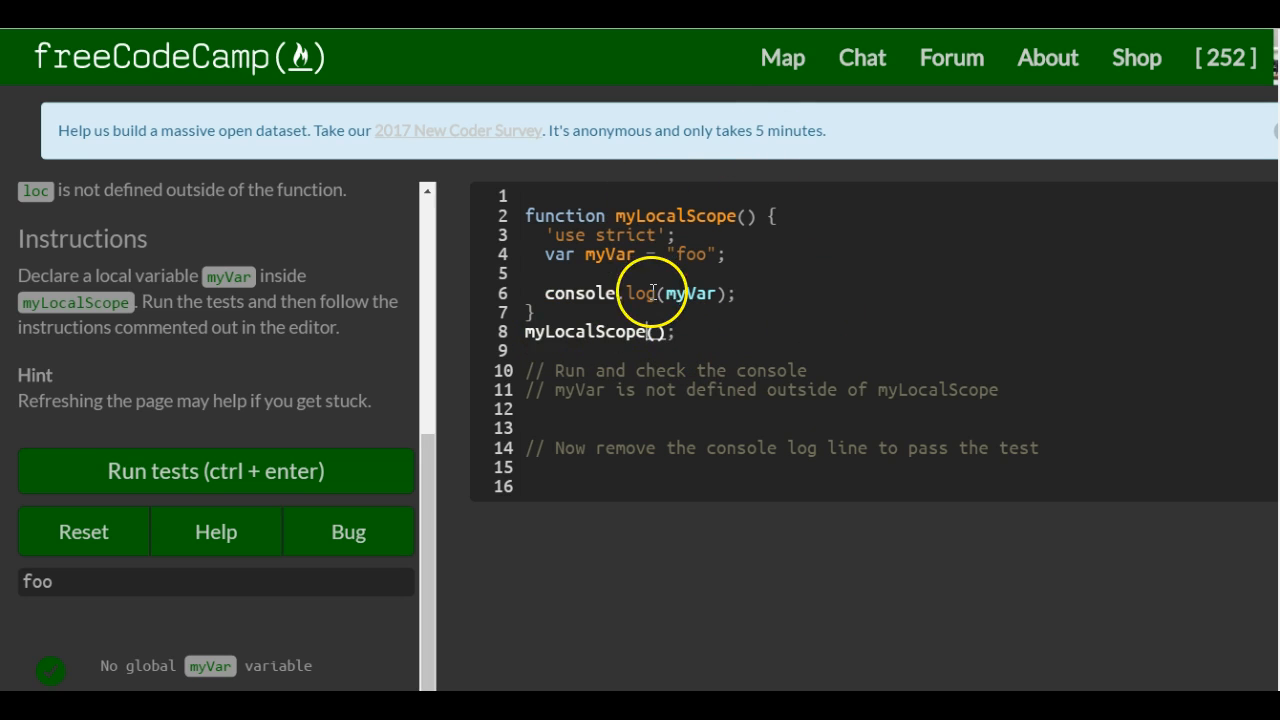
pyautogui.doubleClick(696, 292)
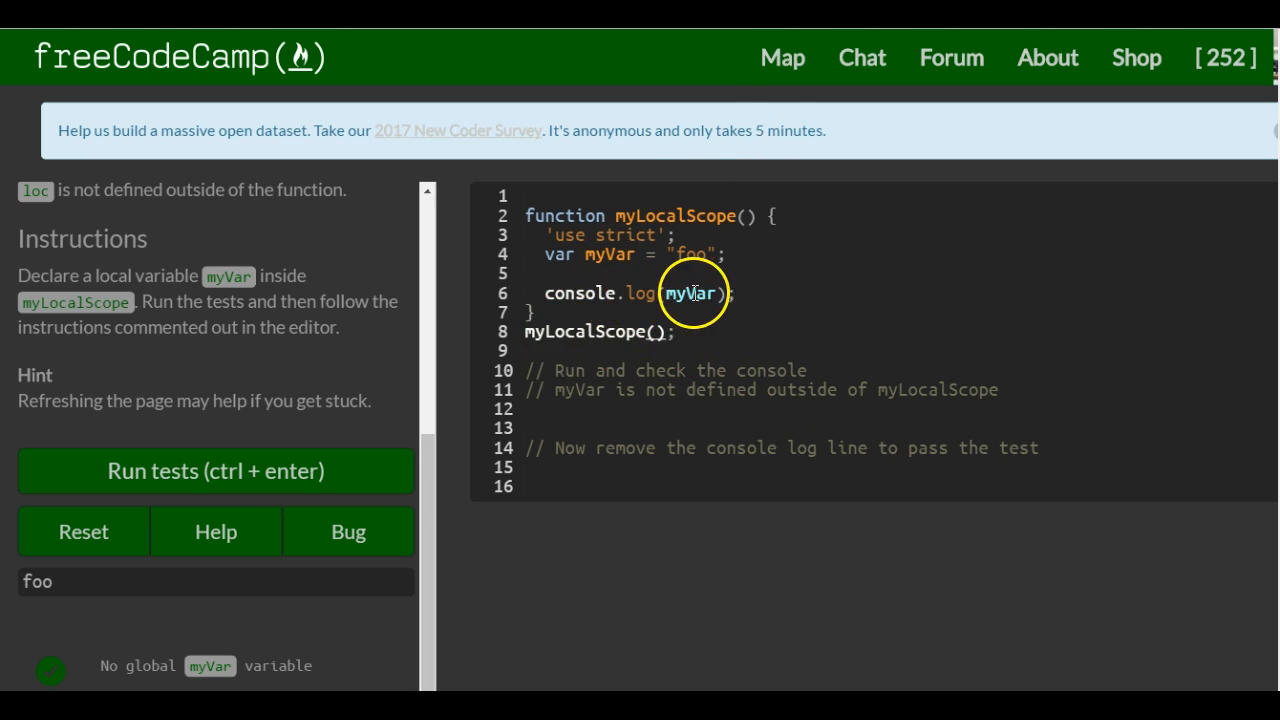
pyautogui.click(180, 472)
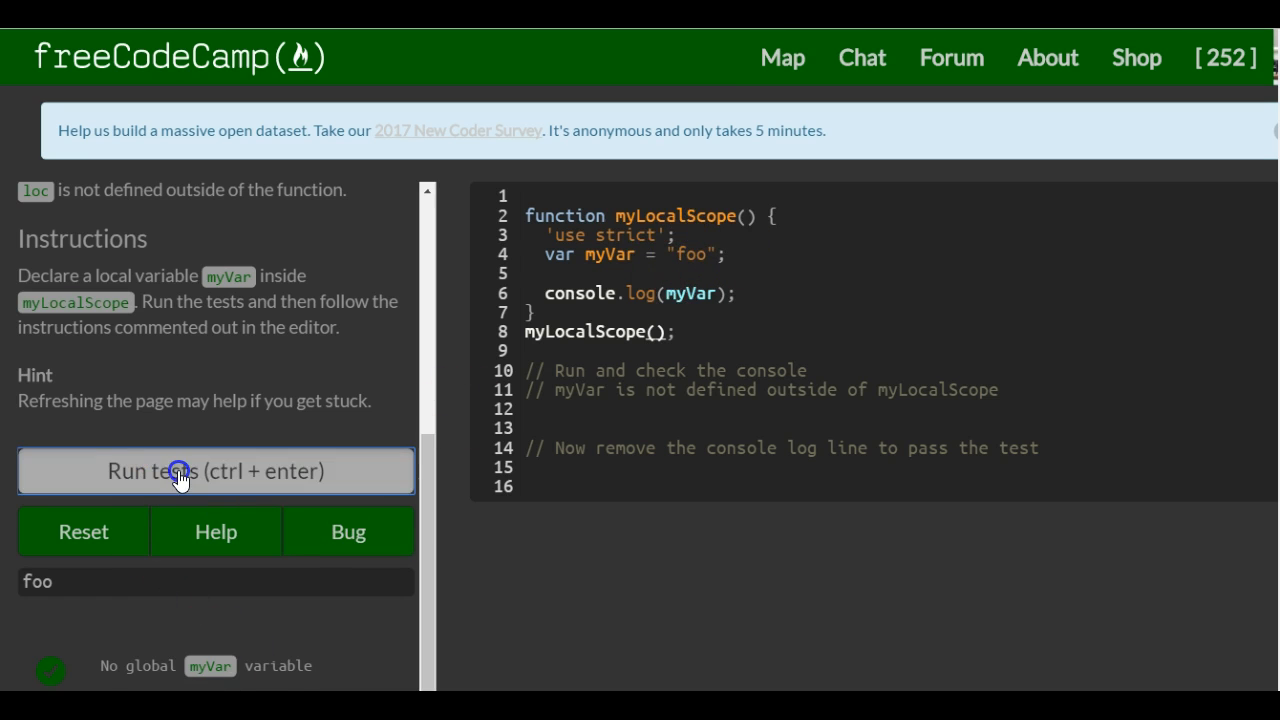